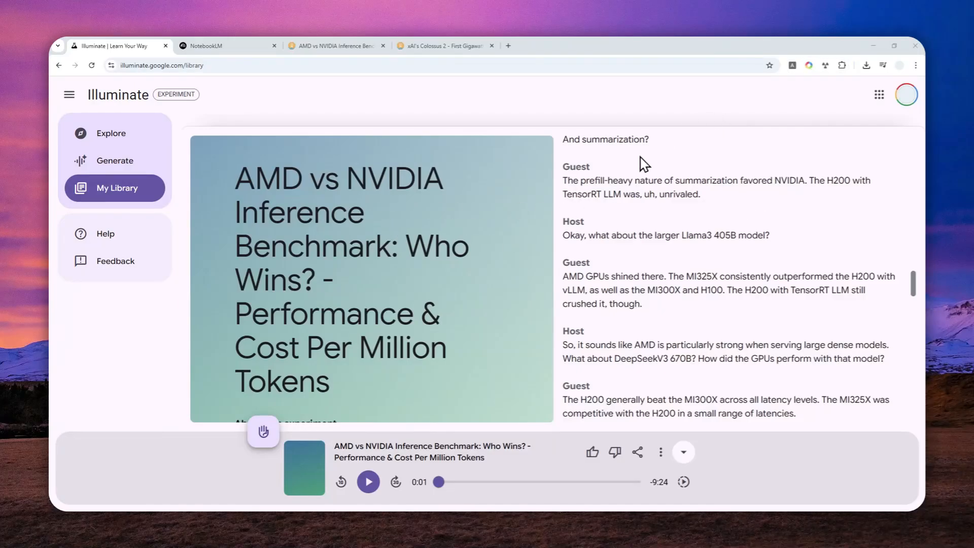
mouse_move(438, 278)
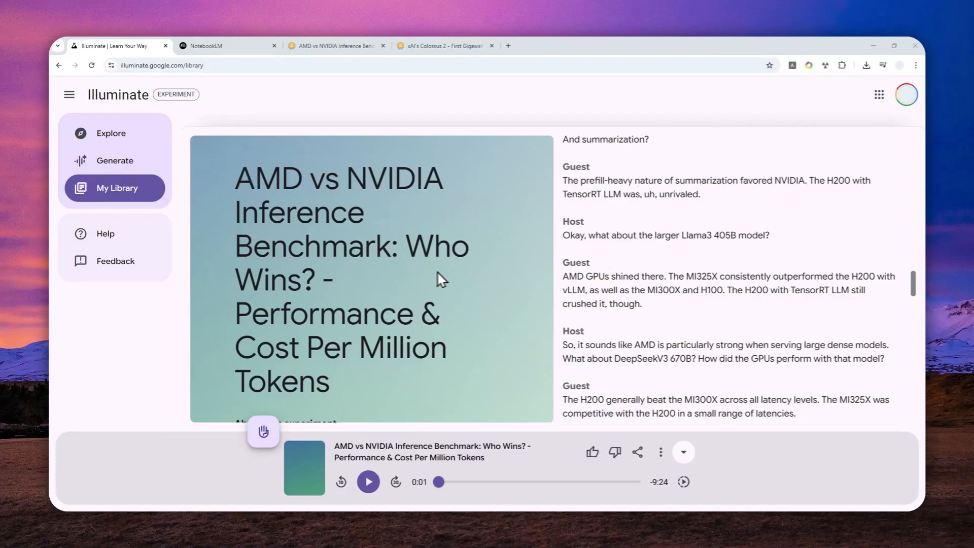
Step: Glance at the AMD vs NVIDIA source article and NotebookLM's notebooks, then return to the Illuminate library
left_click(334, 46)
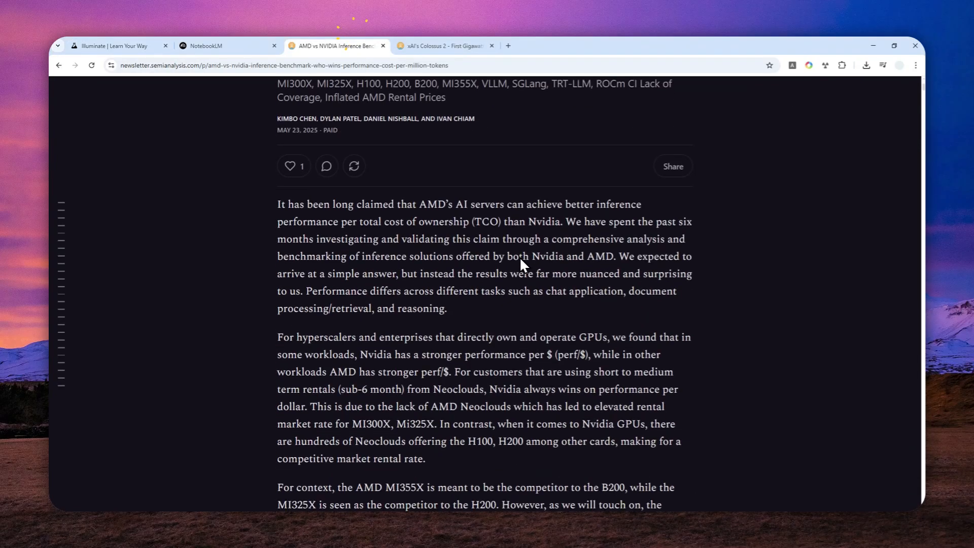
scroll("down", 3)
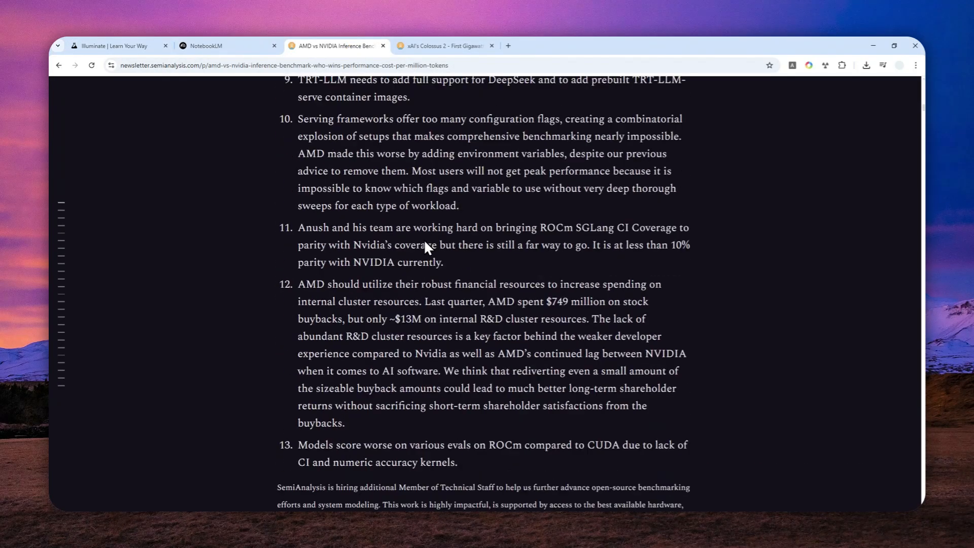
left_click(116, 46)
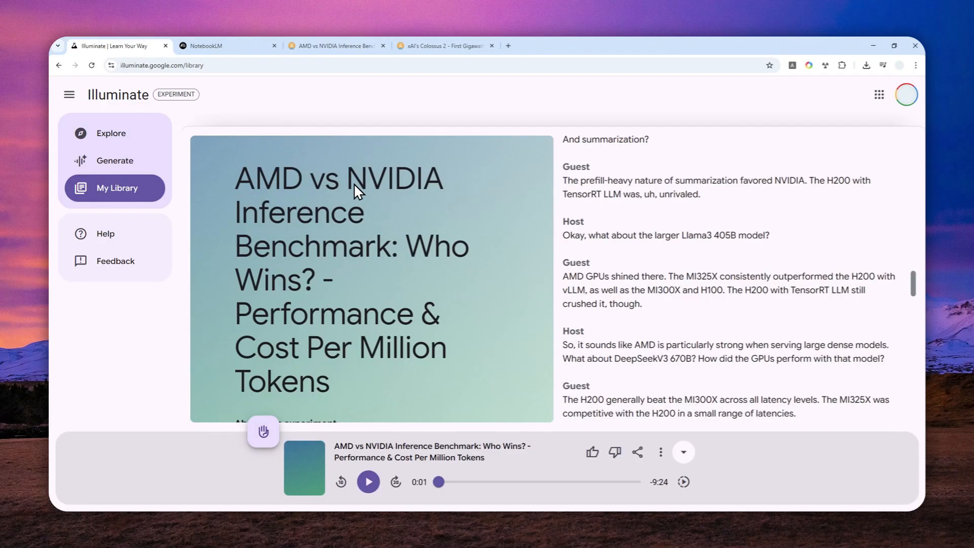
mouse_move(485, 259)
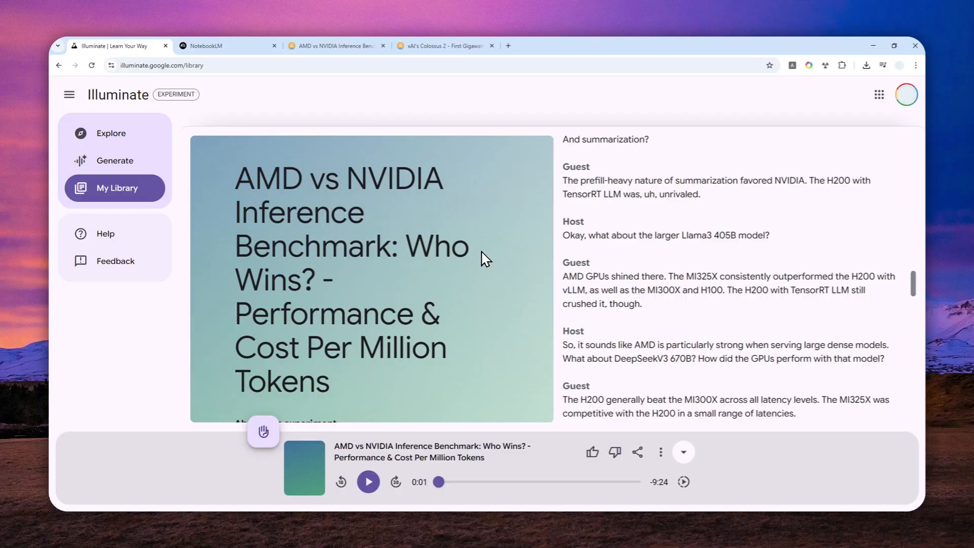
mouse_move(456, 224)
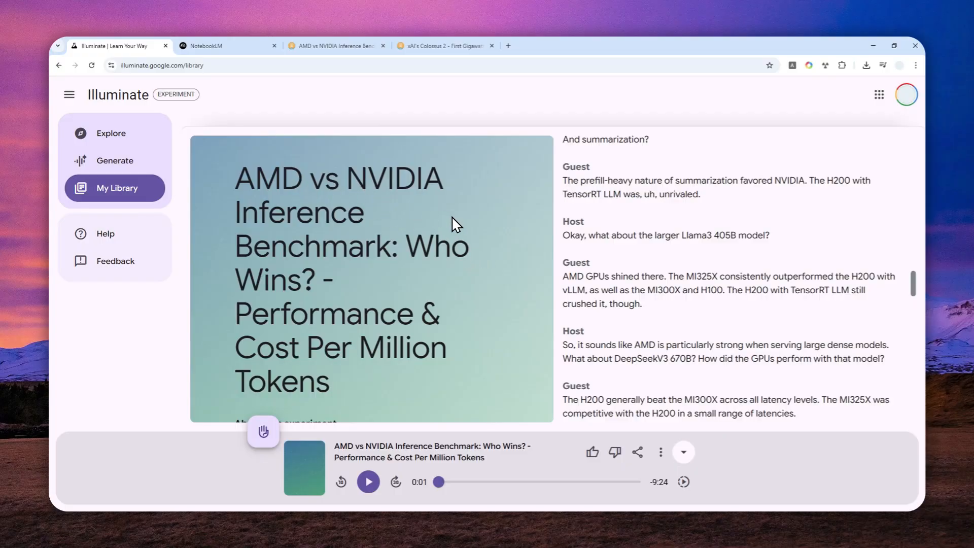
left_click(209, 46)
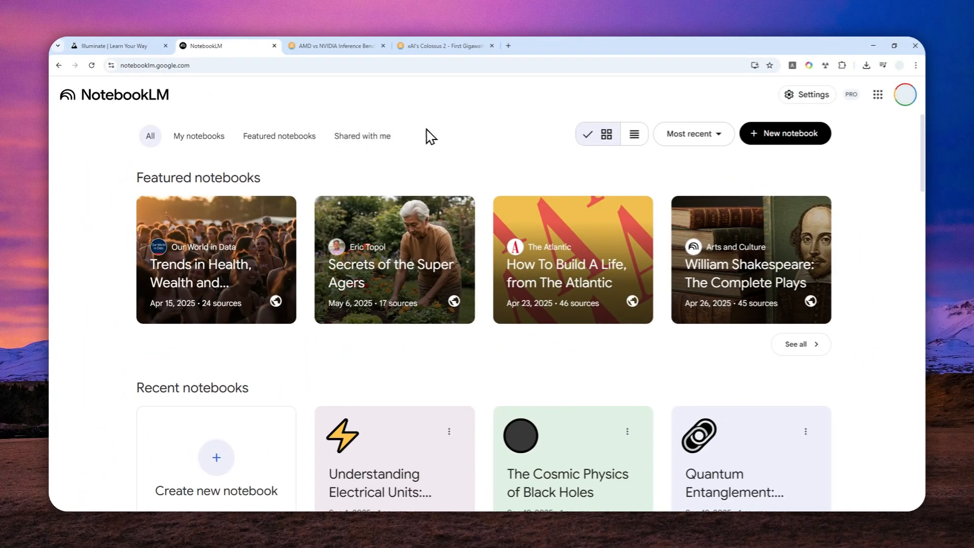
mouse_move(457, 127)
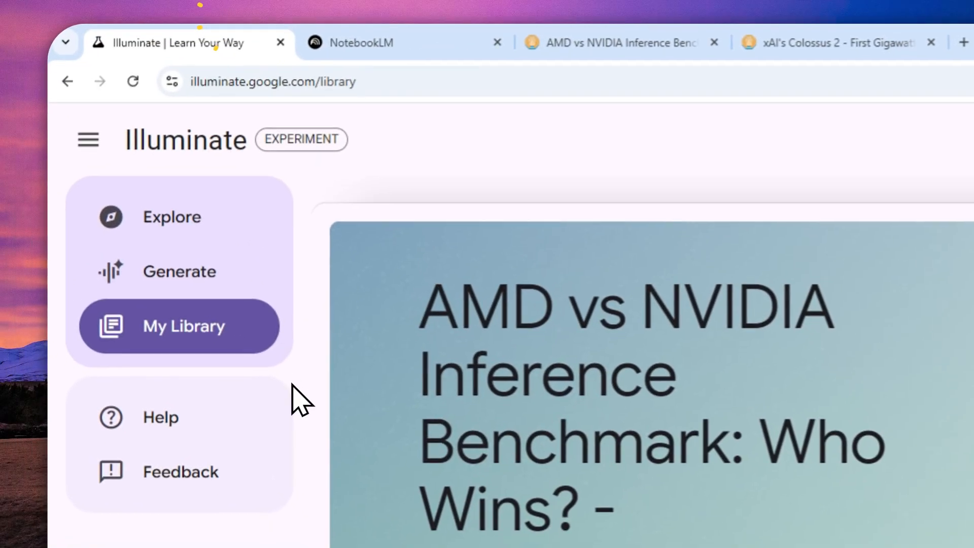
Step: Open the AMD vs NVIDIA Inference Benchmark item and read through its transcript to the Llama3 70B results
left_click(273, 82)
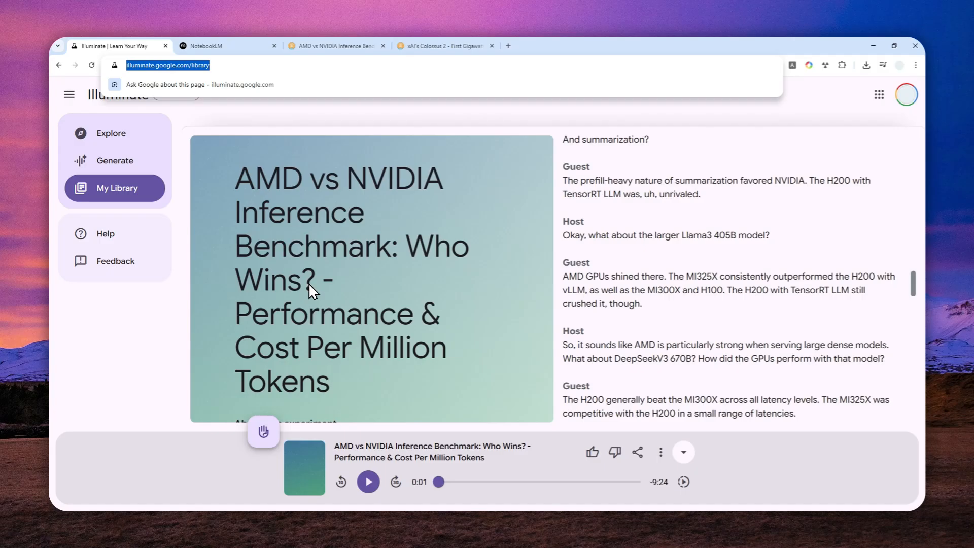
mouse_move(603, 262)
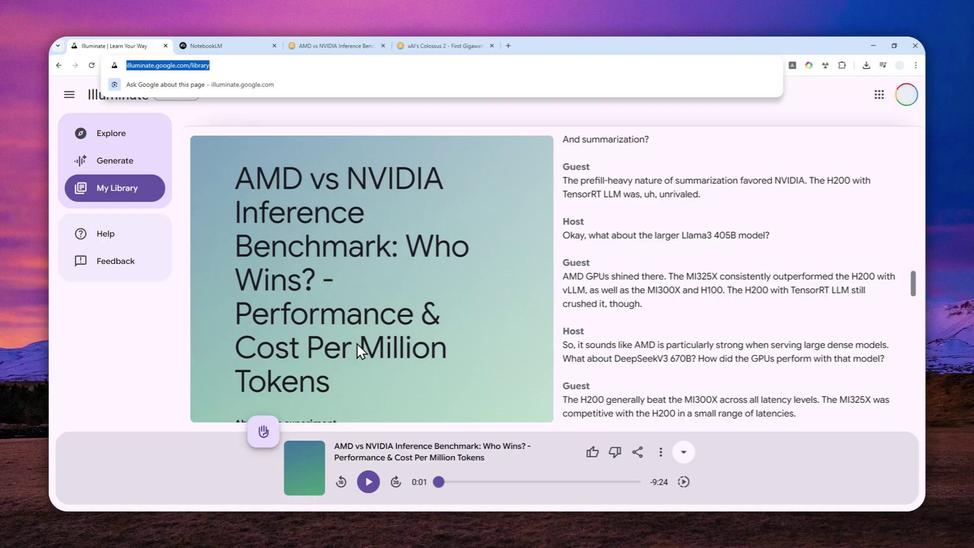
mouse_move(207, 202)
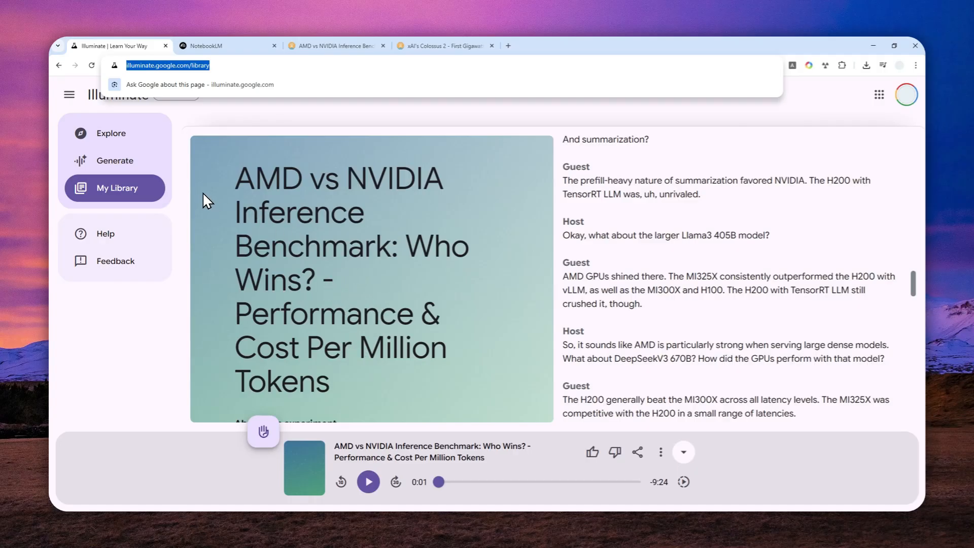
mouse_move(507, 211)
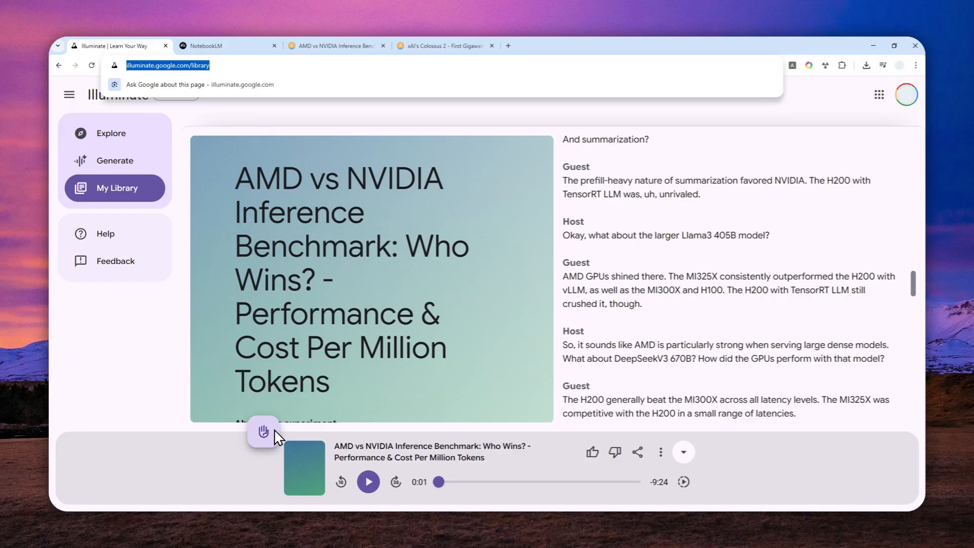
mouse_move(690, 269)
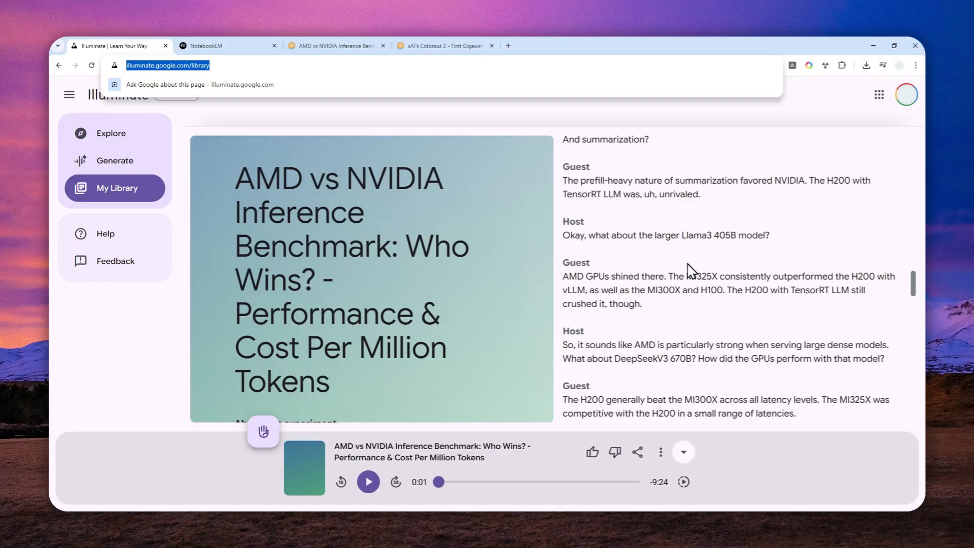
mouse_move(710, 350)
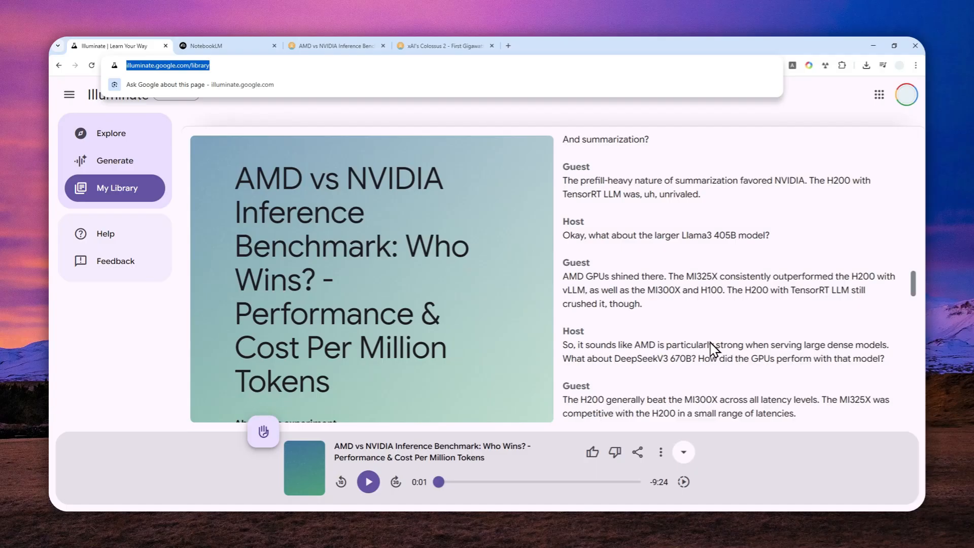
scroll("down", 3)
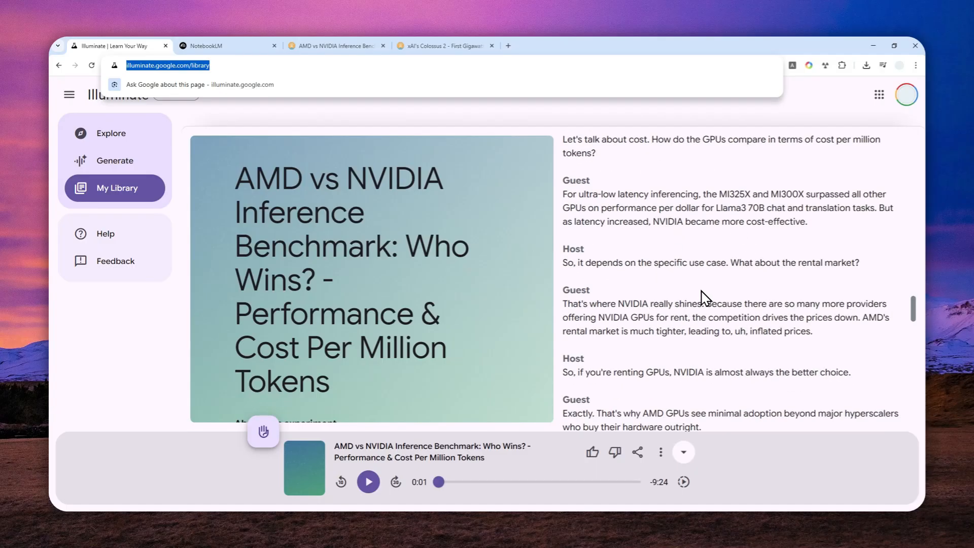
mouse_move(698, 259)
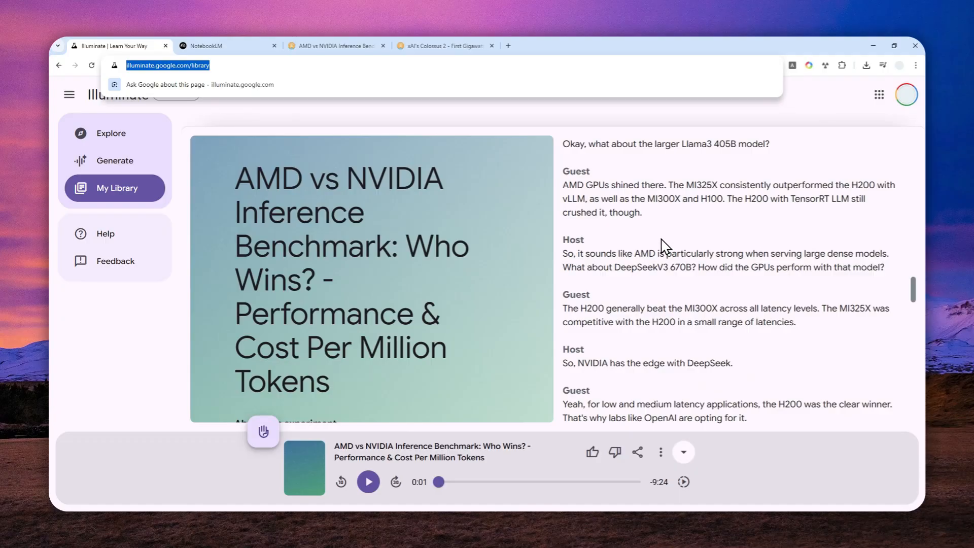
mouse_move(662, 239)
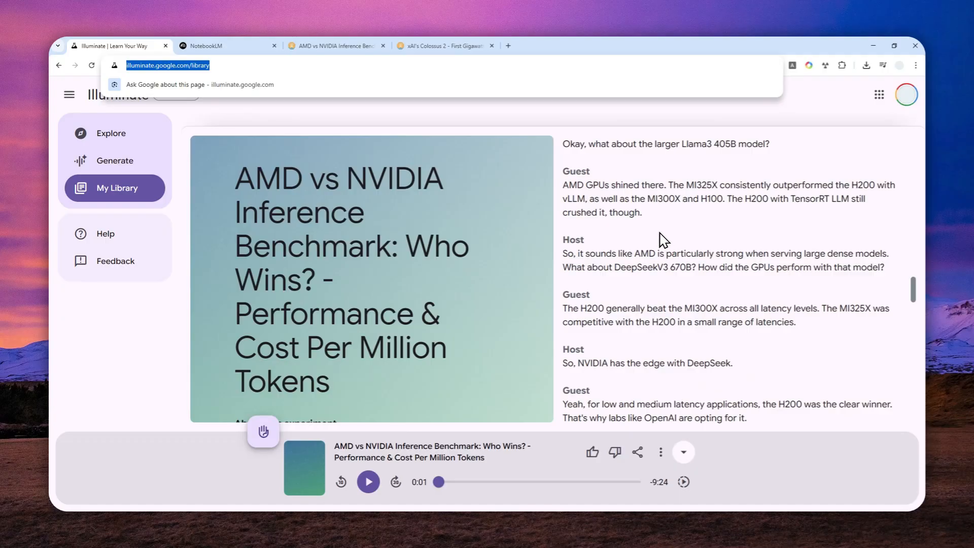
mouse_move(654, 248)
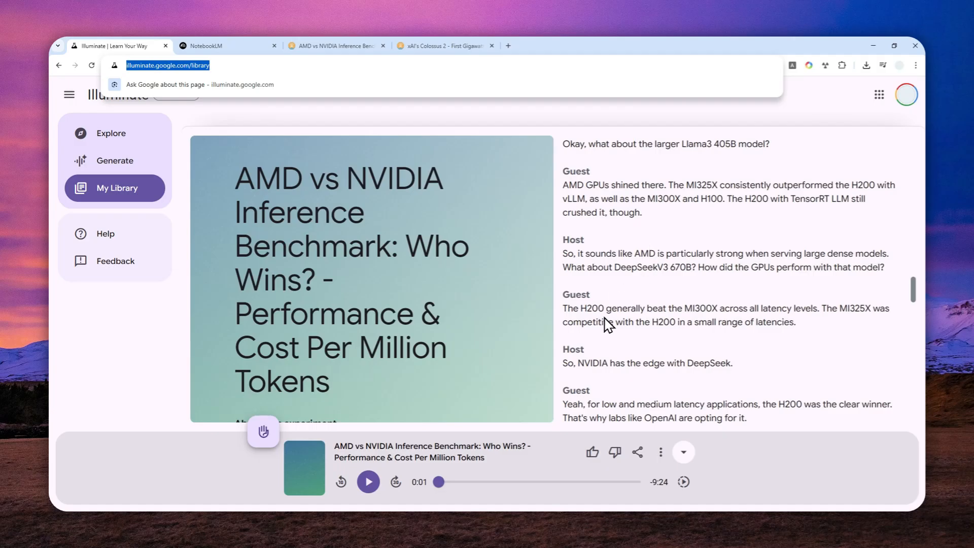
mouse_move(438, 224)
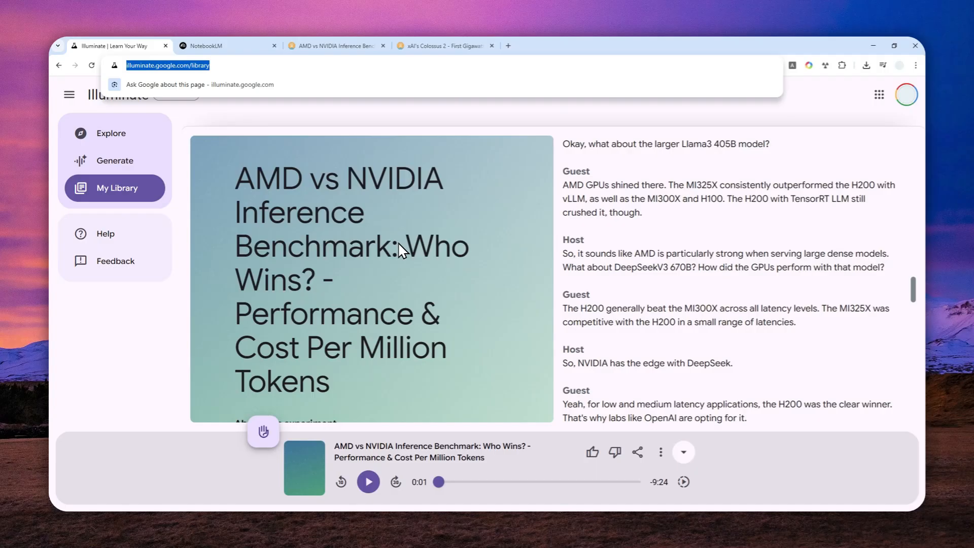
mouse_move(402, 252)
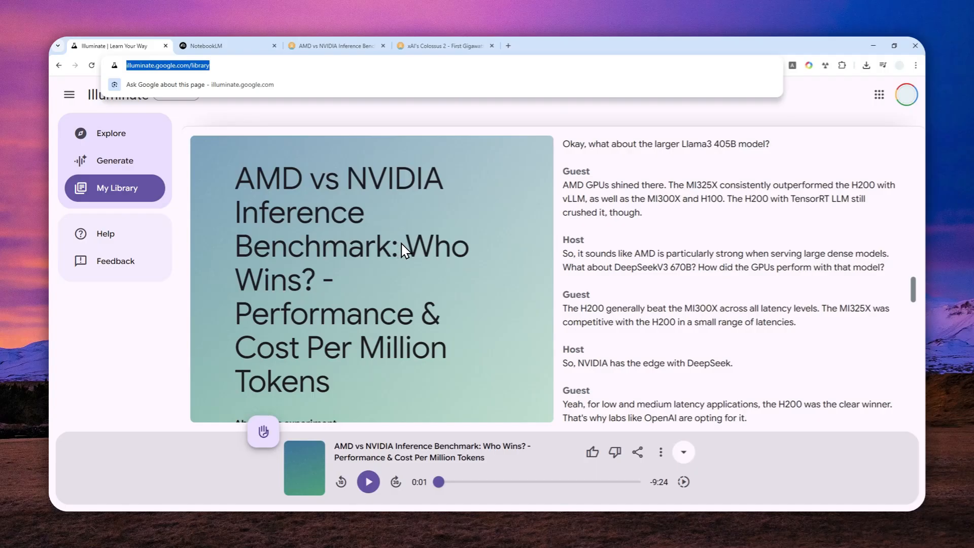
mouse_move(665, 298)
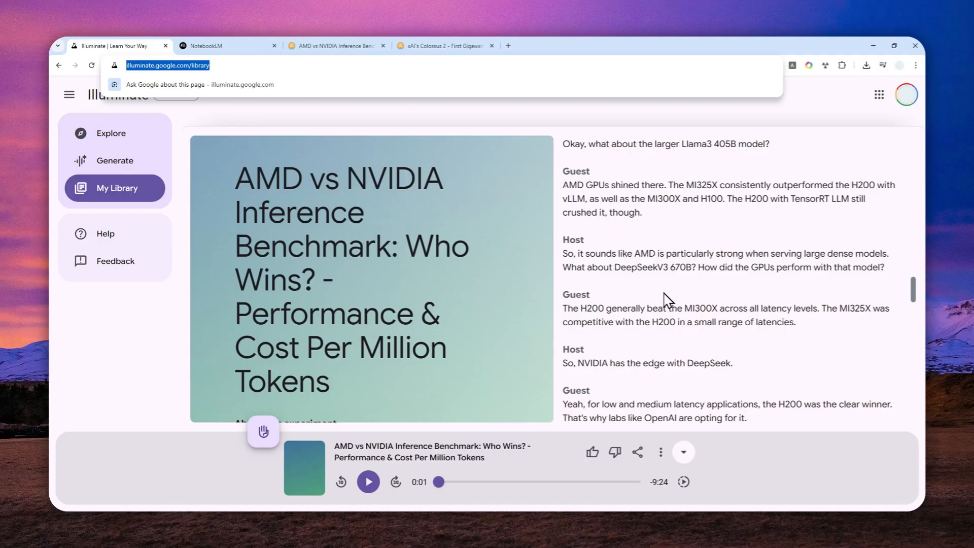
scroll("up", 3)
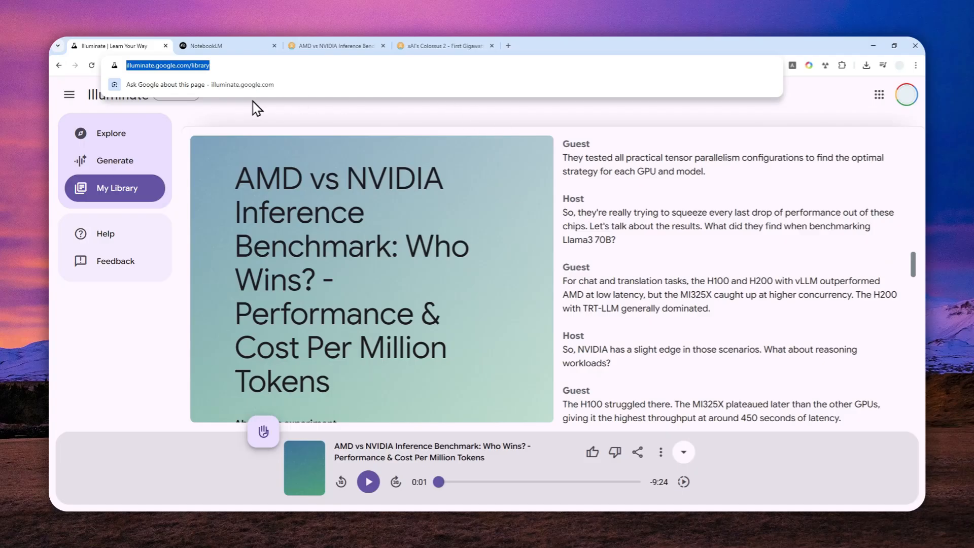
mouse_move(201, 115)
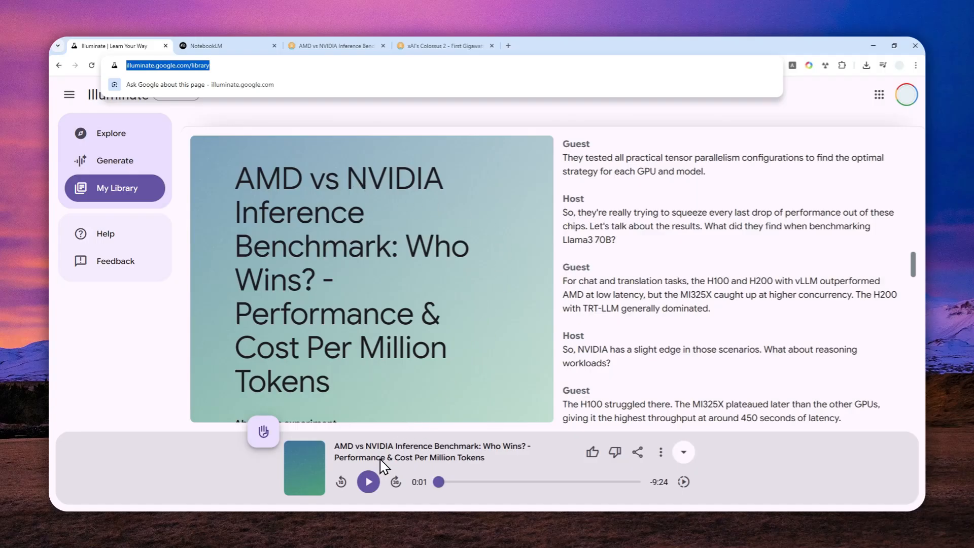
Step: Play the AMD vs NVIDIA conversation from the start to about 0:35, then pause it
left_click(367, 481)
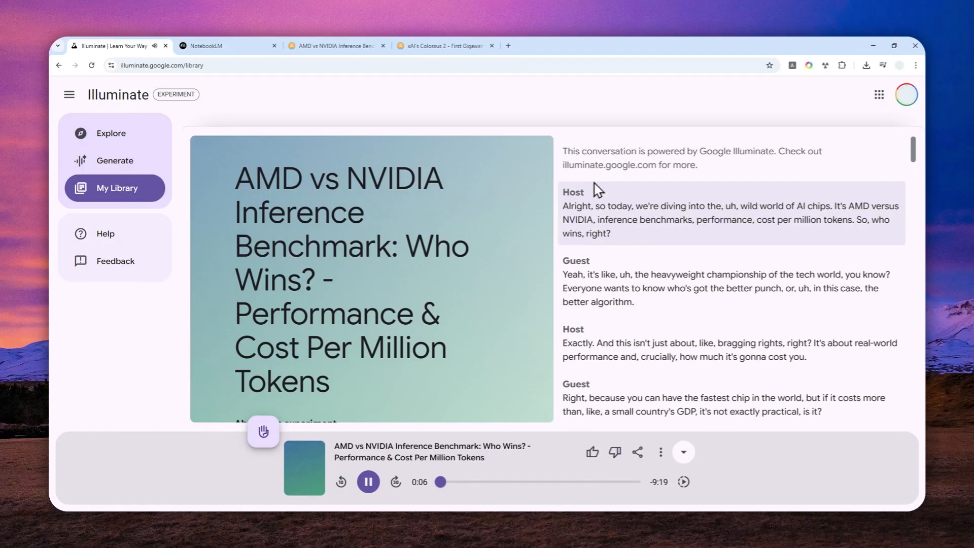
mouse_move(685, 290)
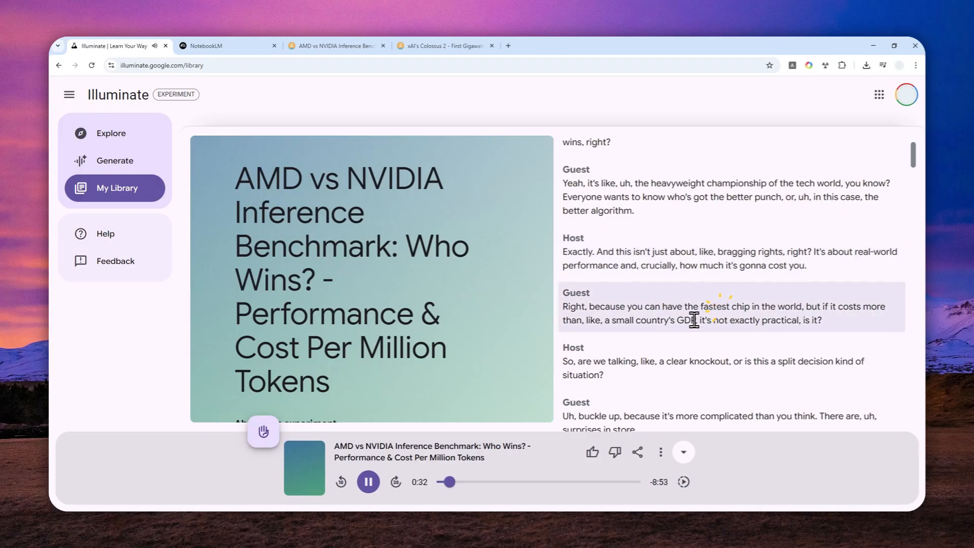
mouse_move(388, 422)
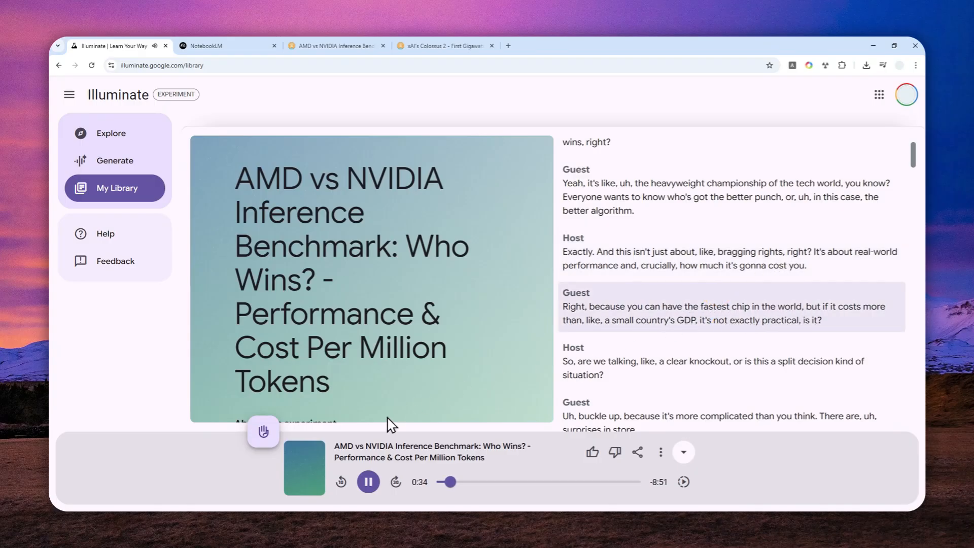
left_click(367, 481)
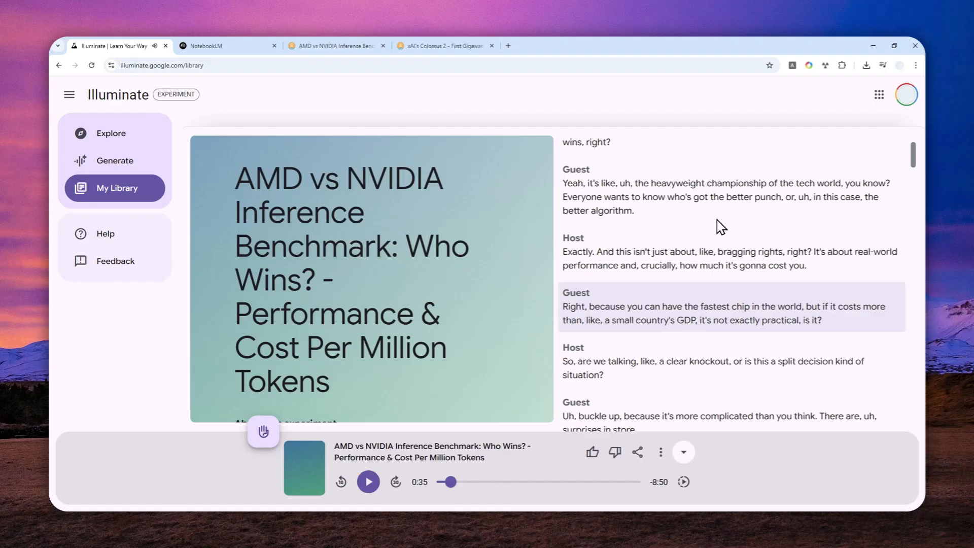
mouse_move(415, 239)
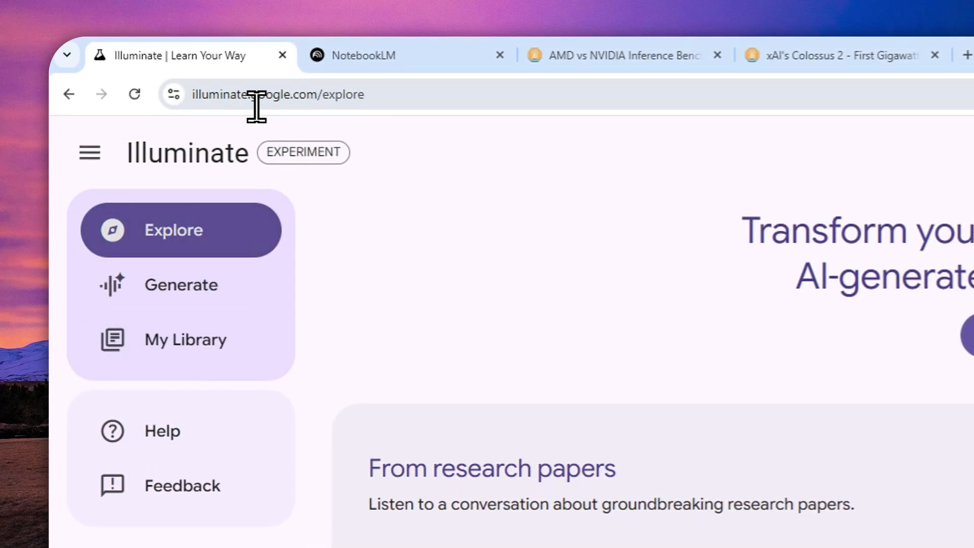
Step: Go to the Explore page, dismiss the Welcome to Illuminate notice, and browse the research-paper conversations row
left_click(296, 94)
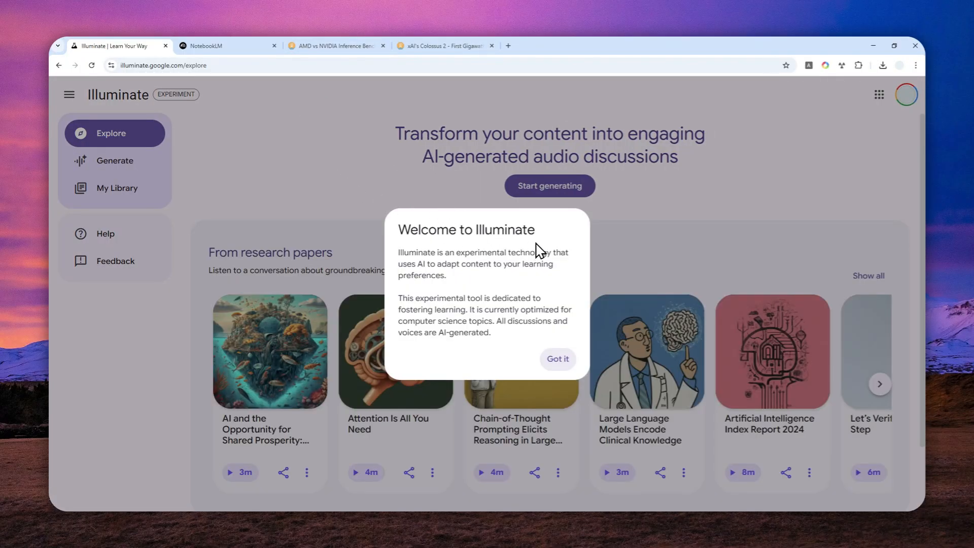
left_click(558, 359)
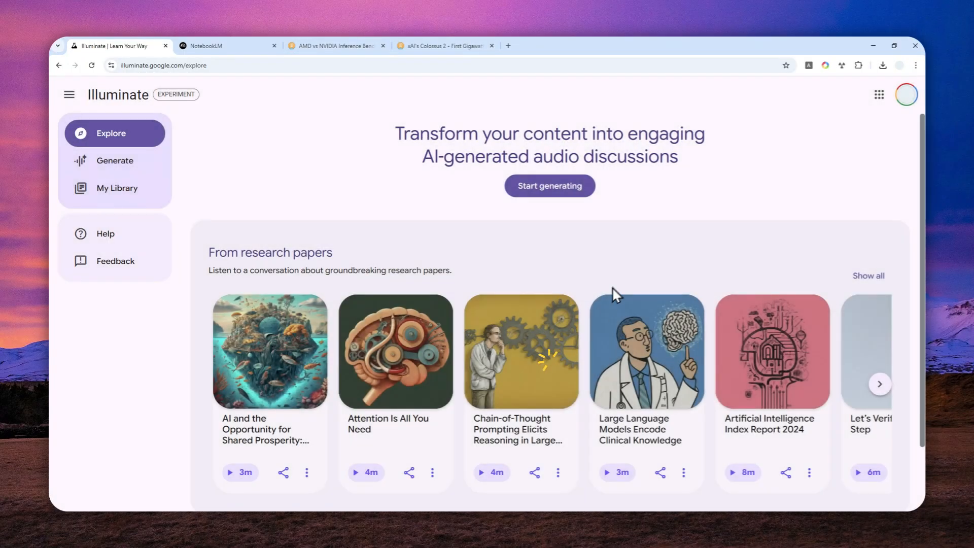
scroll("down", 3)
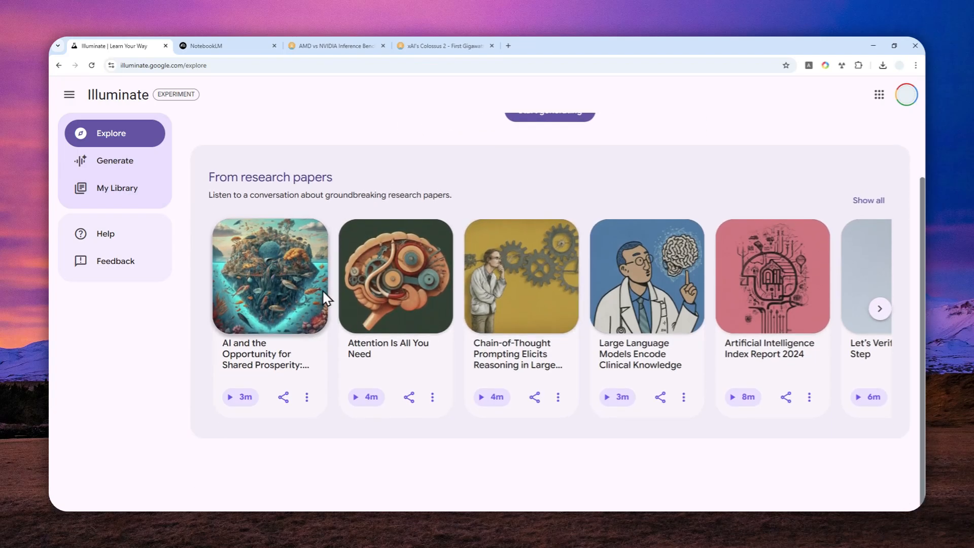
scroll("up", 3)
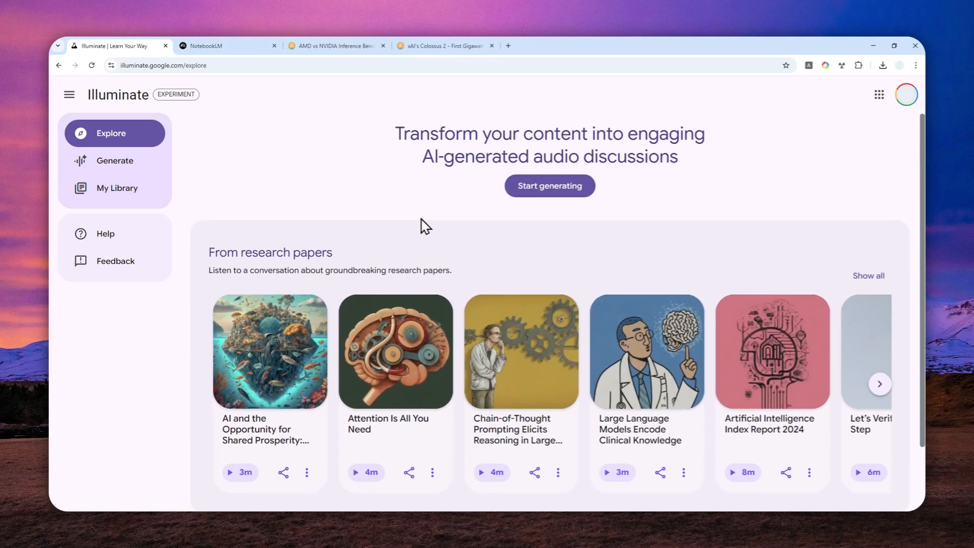
mouse_move(485, 208)
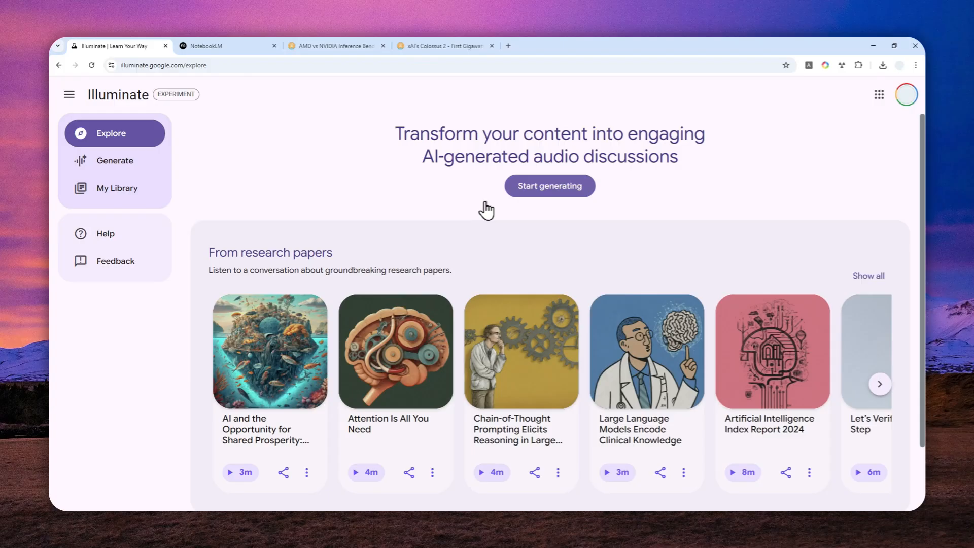
Step: Start a new conversation and switch to the xAI Colossus 2 article to get its URL
left_click(550, 186)
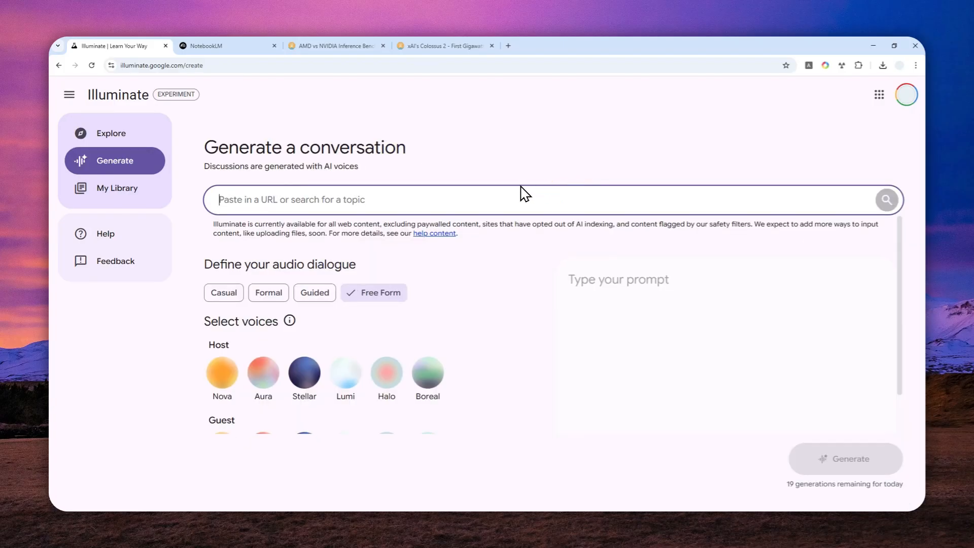
mouse_move(424, 199)
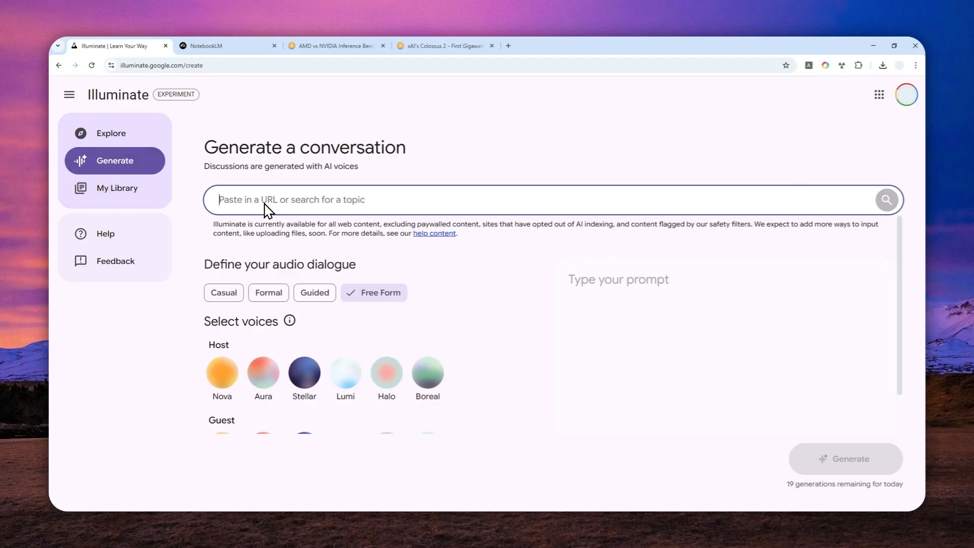
mouse_move(442, 107)
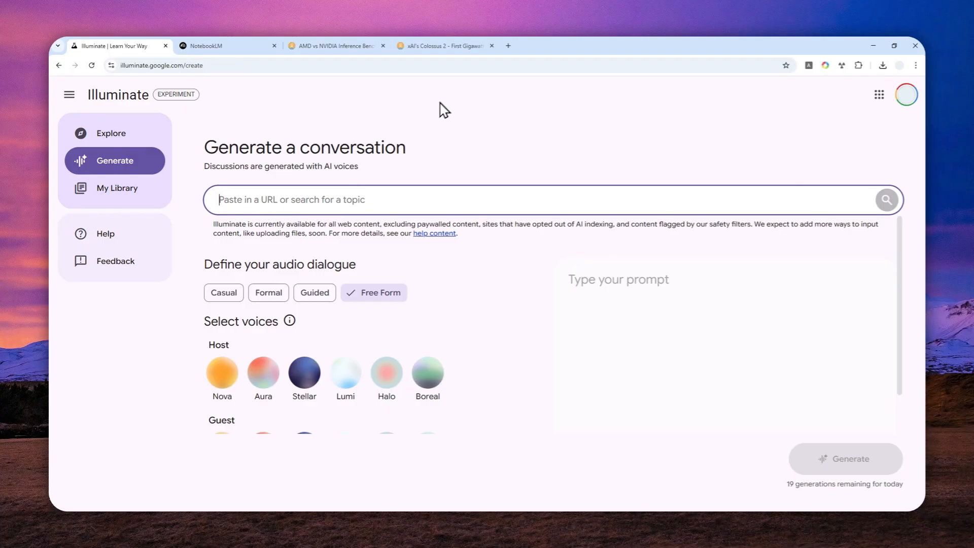
left_click(440, 46)
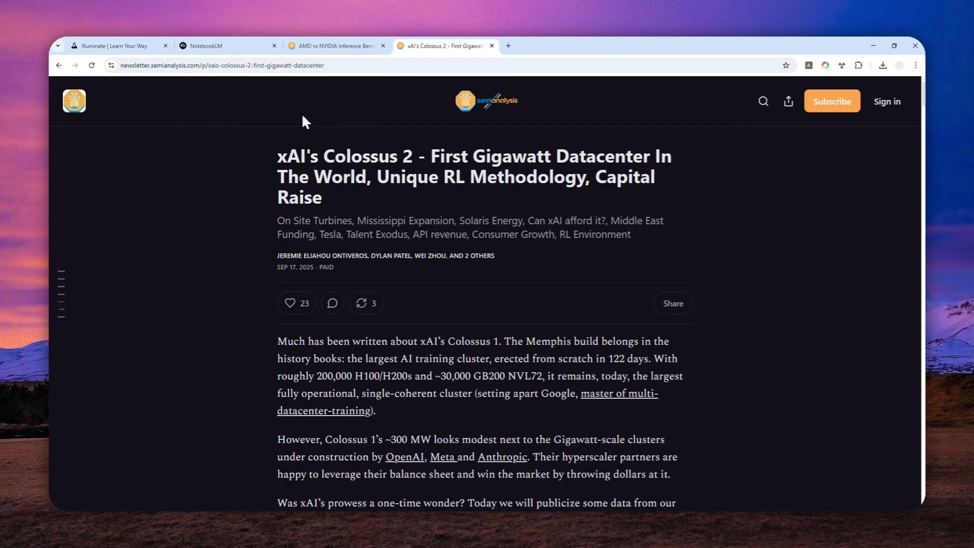
mouse_move(335, 161)
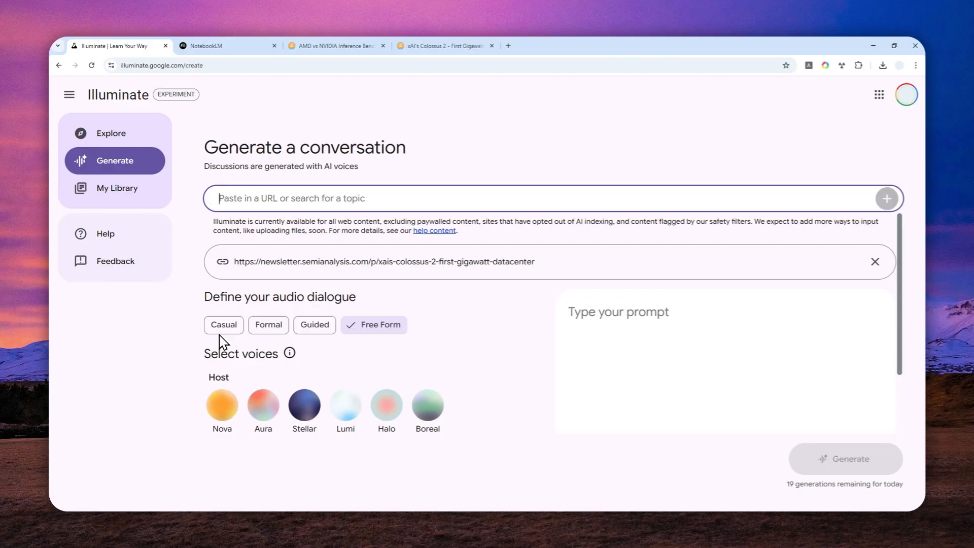
Step: Try Casual and Guided, settle on the Free Form dialogue style, and pick Nova as host
left_click(223, 325)
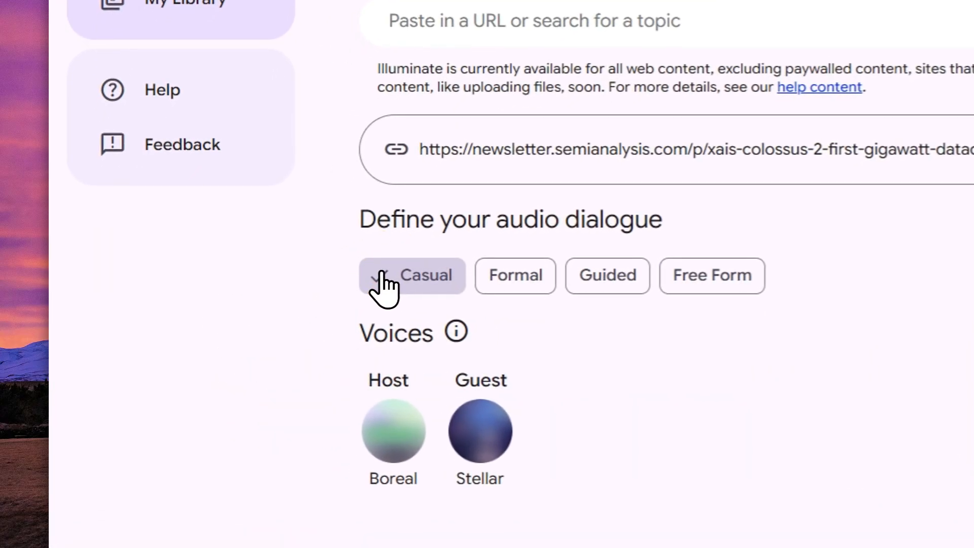
left_click(515, 276)
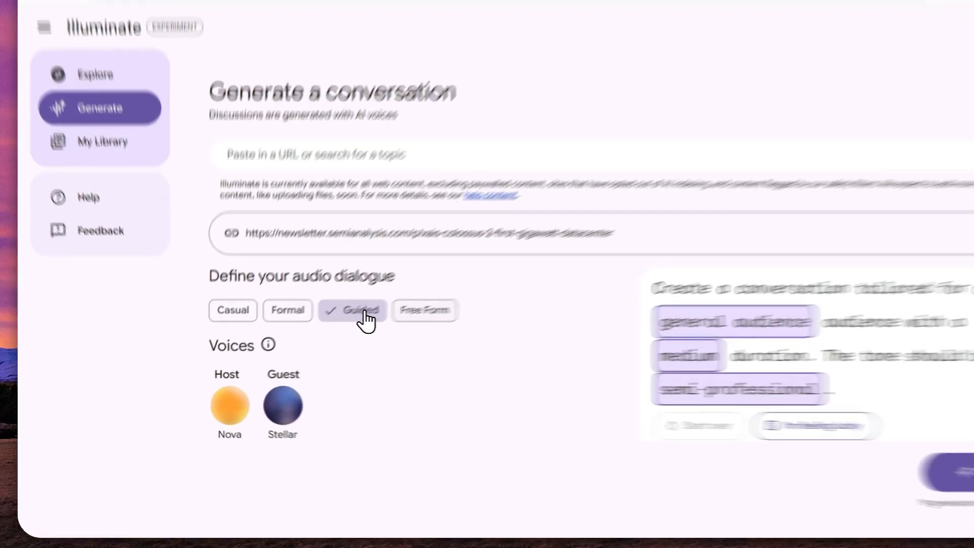
left_click(423, 310)
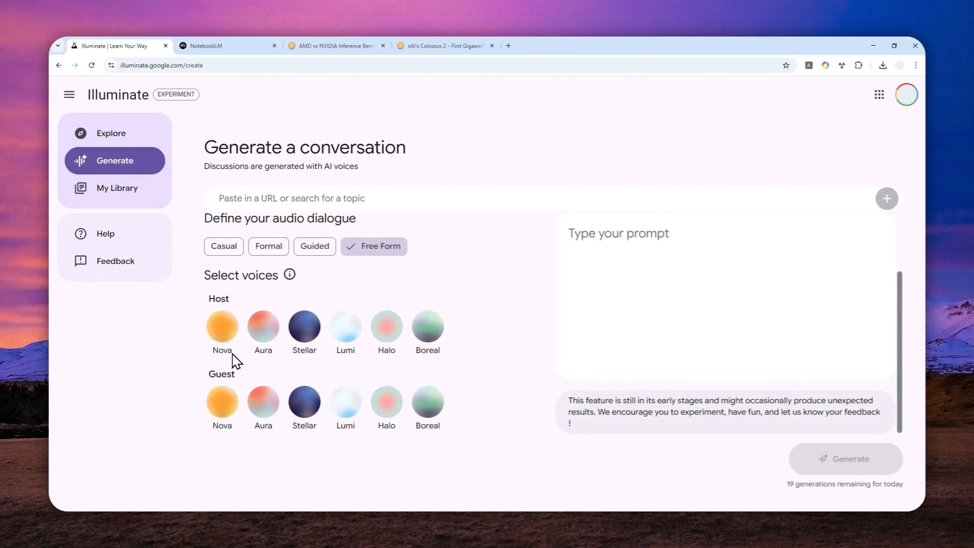
mouse_move(222, 341)
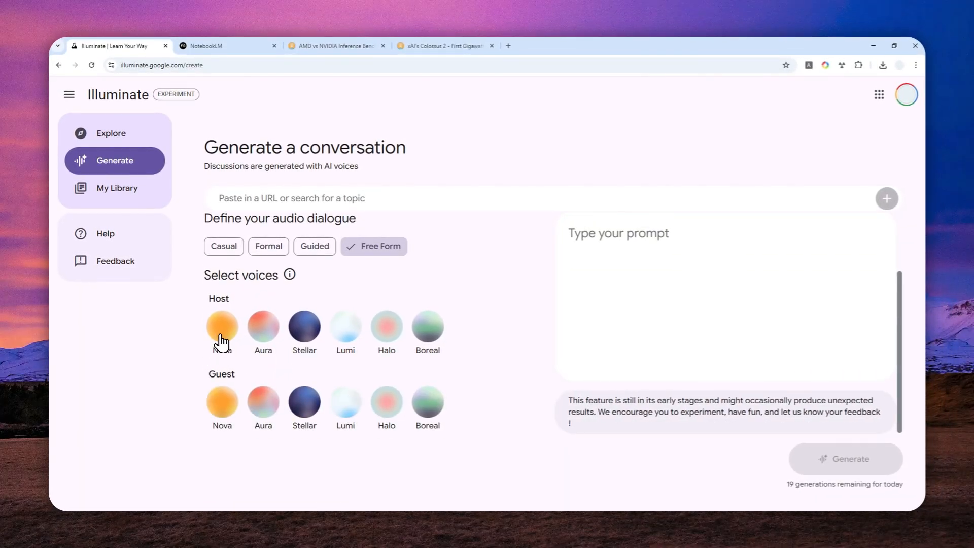
left_click(221, 326)
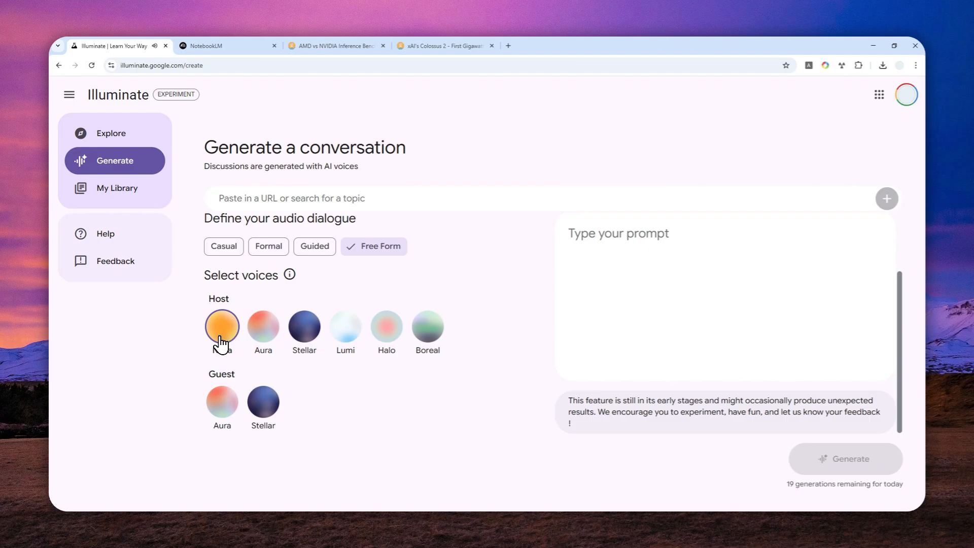
mouse_move(211, 345)
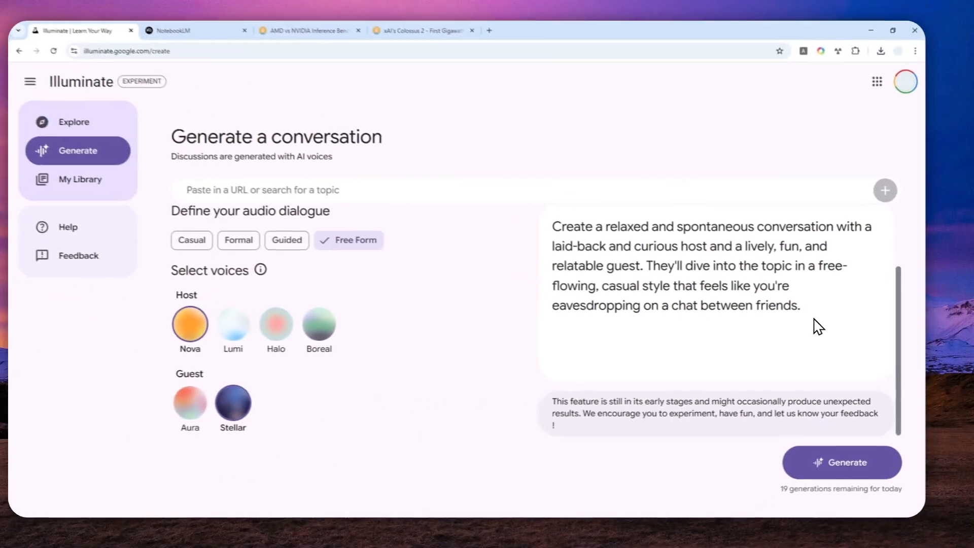
Step: Finish the prompt: a relaxed chat between friends, brief and to the point, no fluff, no jargon
type("Talk briefly")
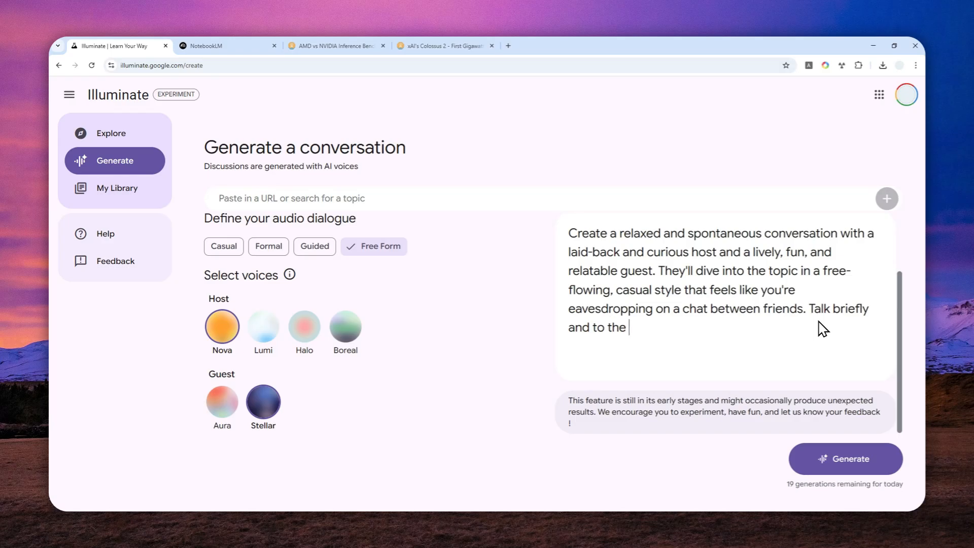
type("point, no fl")
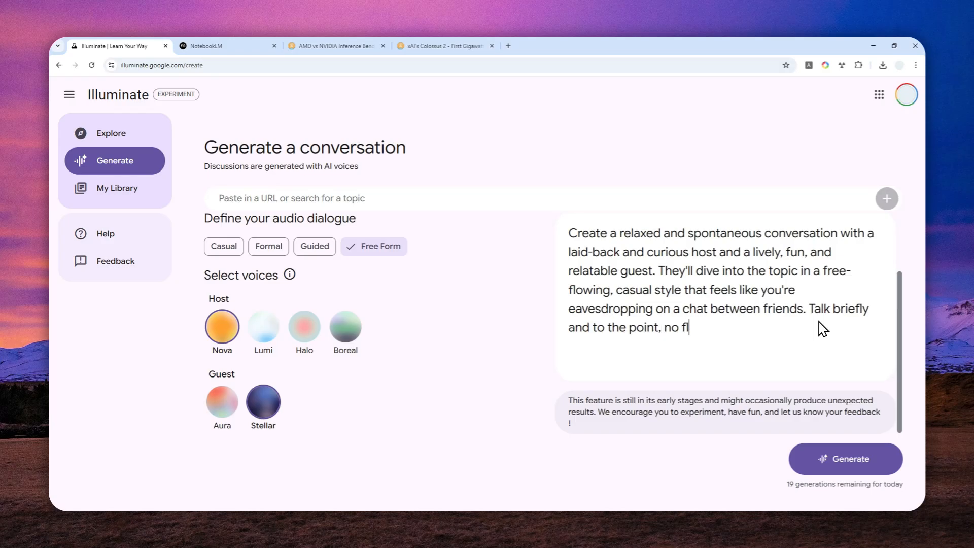
type("uff, no jarg")
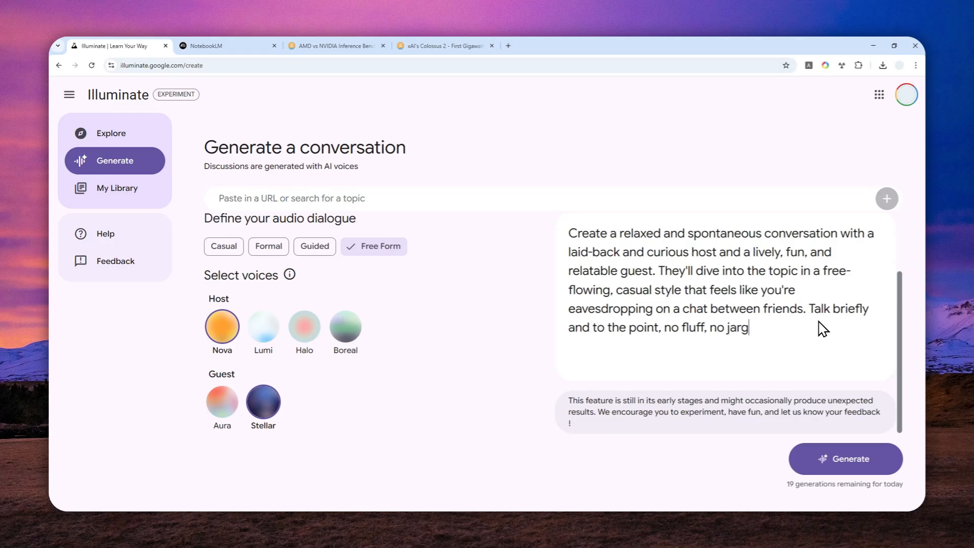
type("on.")
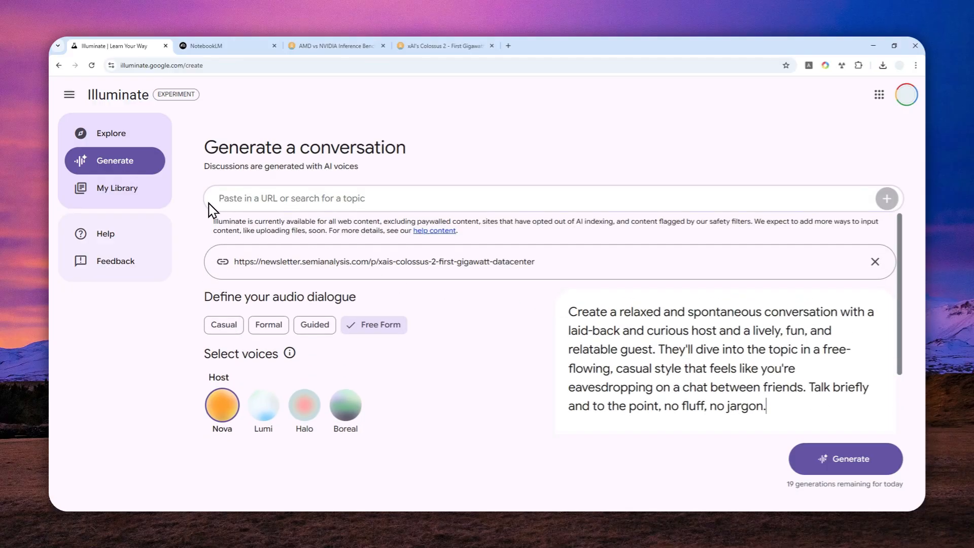
mouse_move(472, 253)
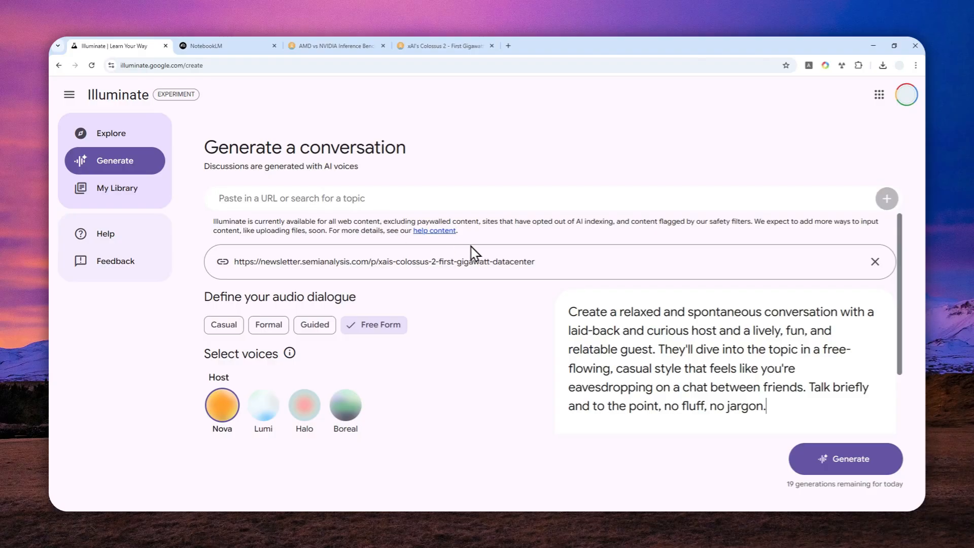
mouse_move(856, 501)
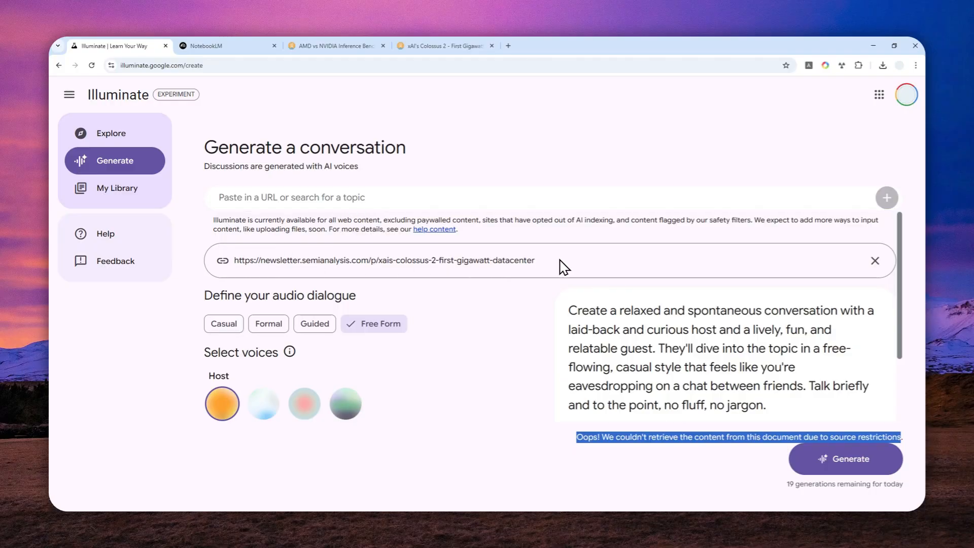
mouse_move(542, 257)
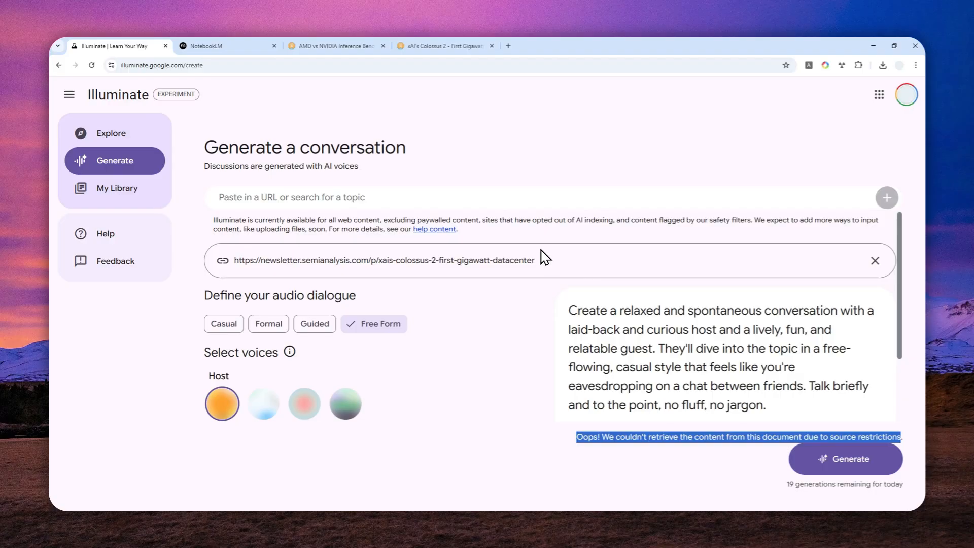
Step: Copy the rejected Colossus 2 article link before removing it from the source field
right_click(217, 94)
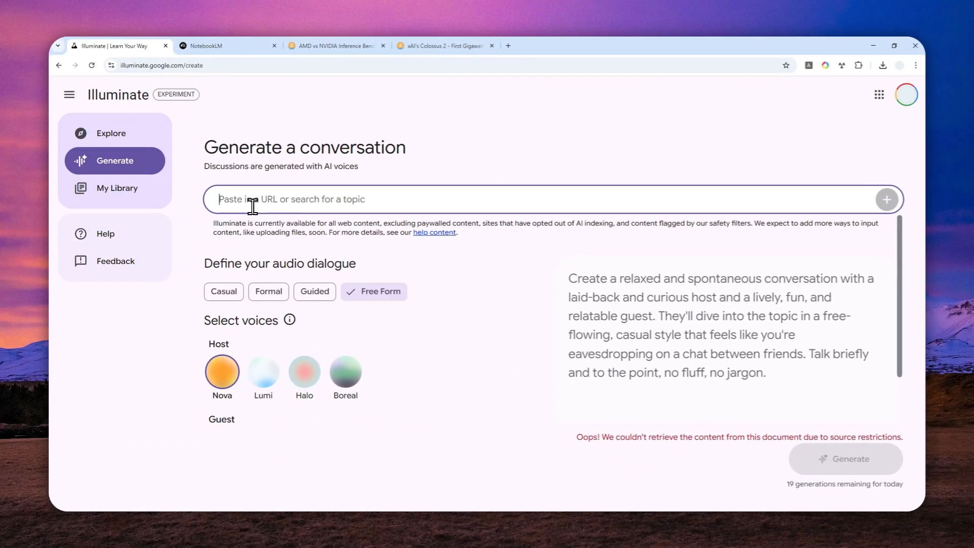
Step: Enter the pure.md-prefixed Colossus 2 article URL as source and start generating
type("https:")
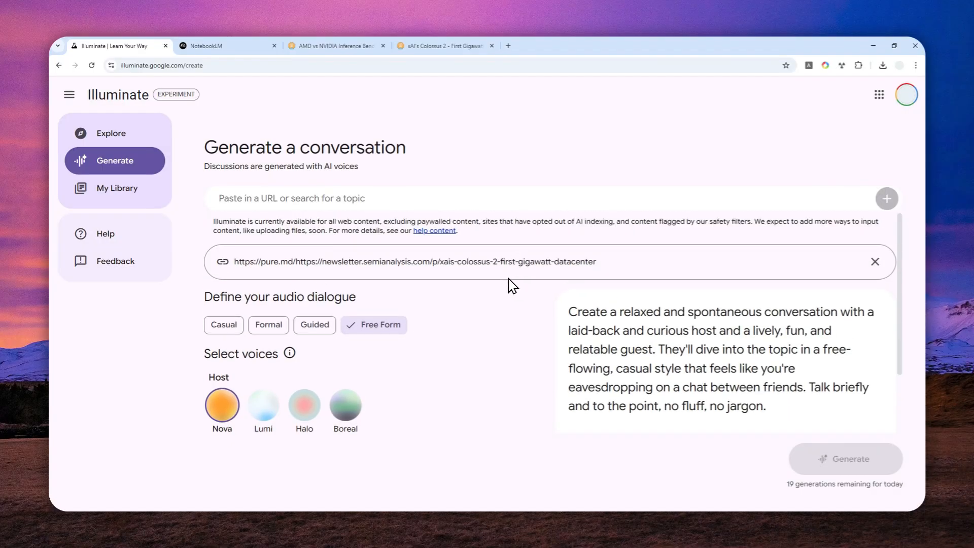
left_click(118, 188)
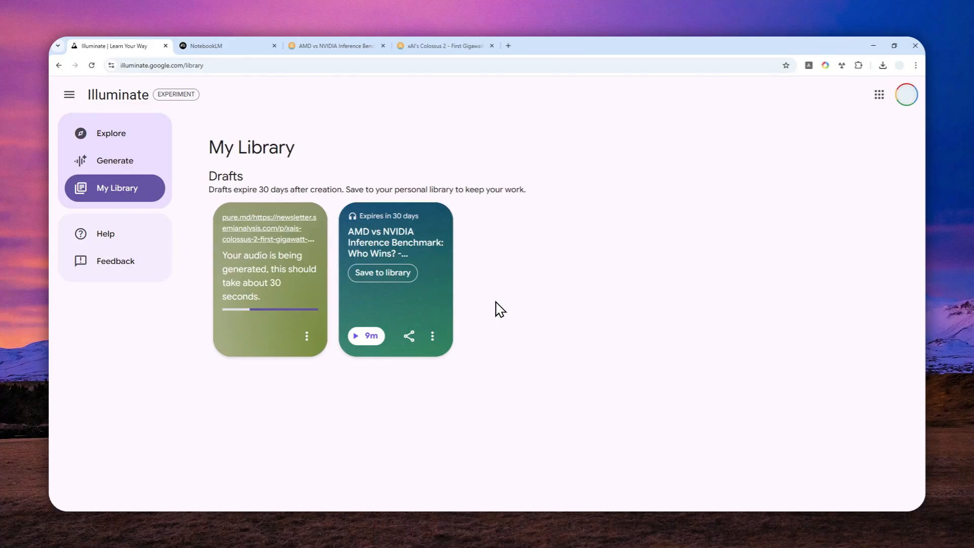
mouse_move(525, 311)
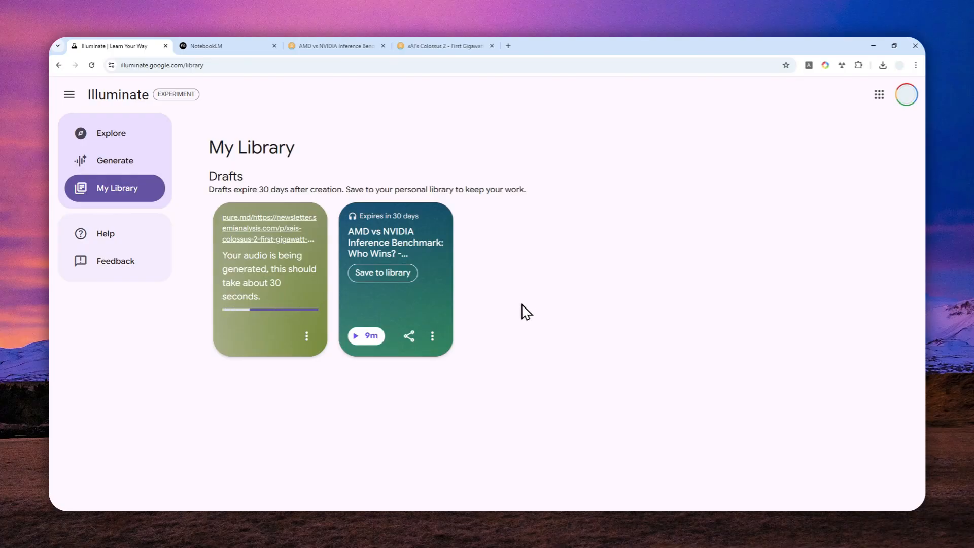
mouse_move(230, 282)
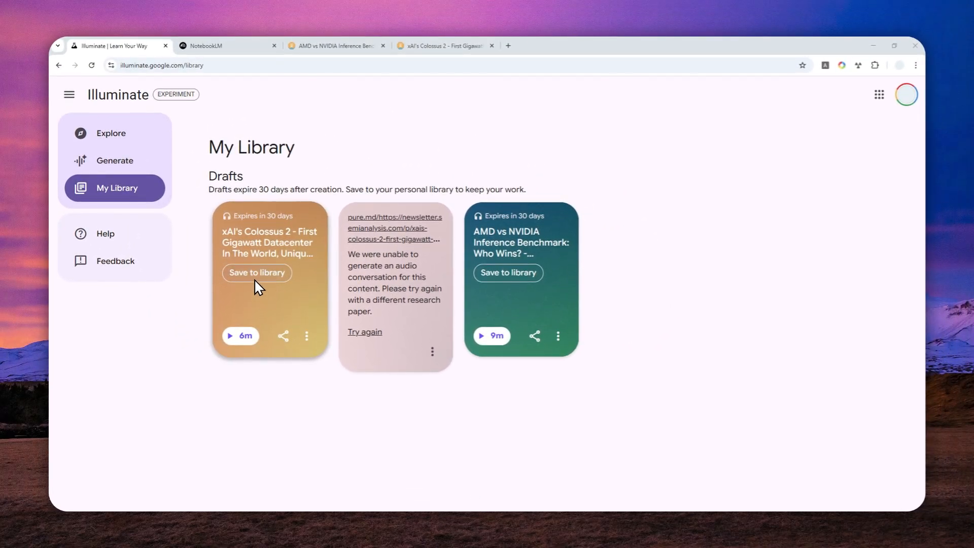
mouse_move(242, 246)
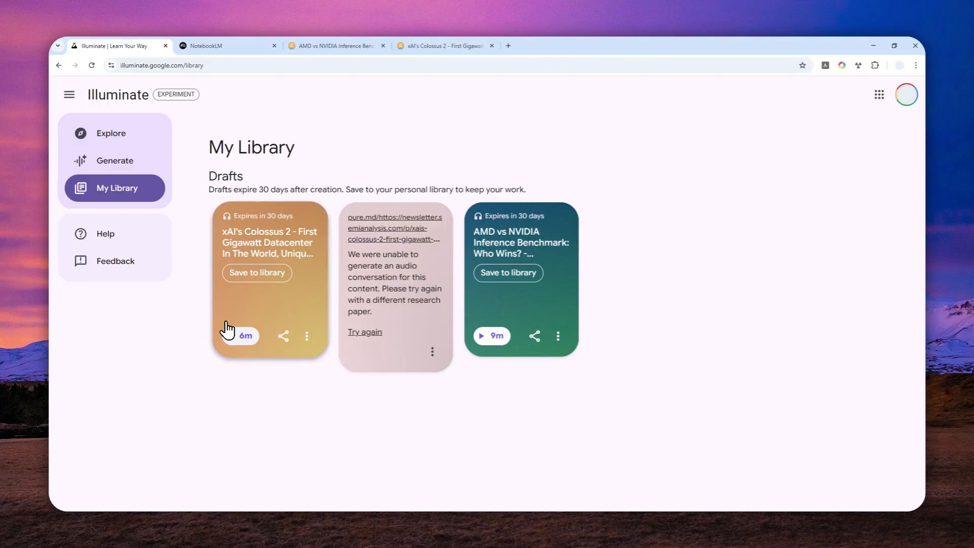
Step: Play the six-minute xAI Colossus 2 conversation from the library, showing its transcript
left_click(246, 335)
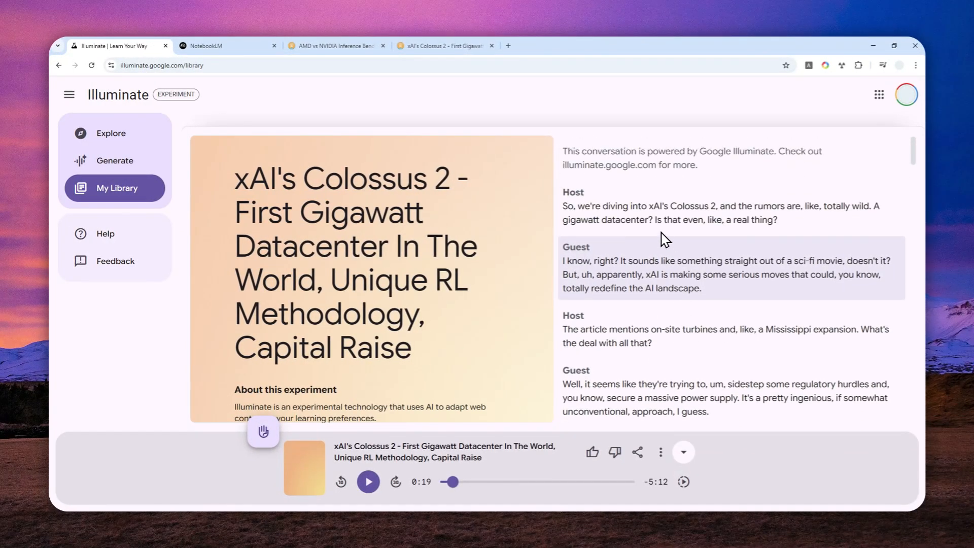
mouse_move(524, 284)
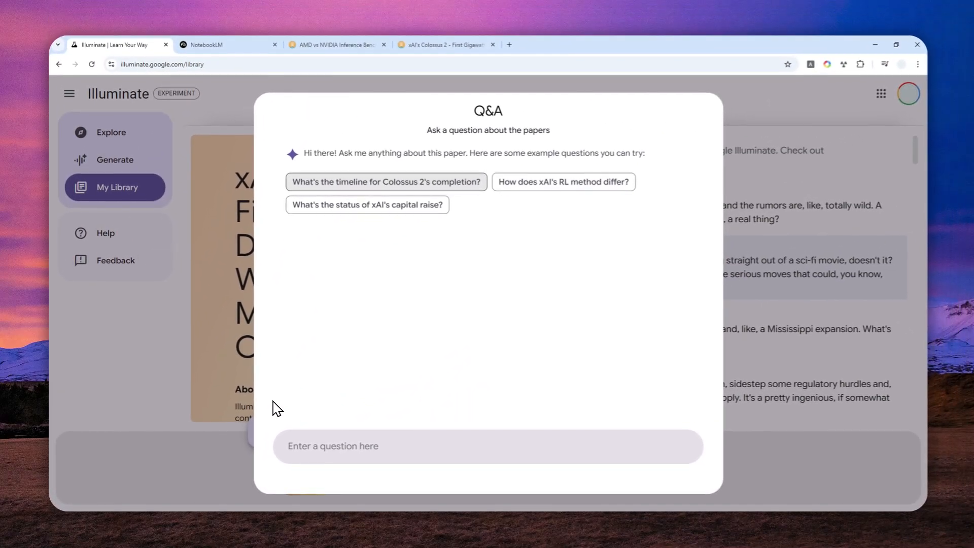
mouse_move(364, 366)
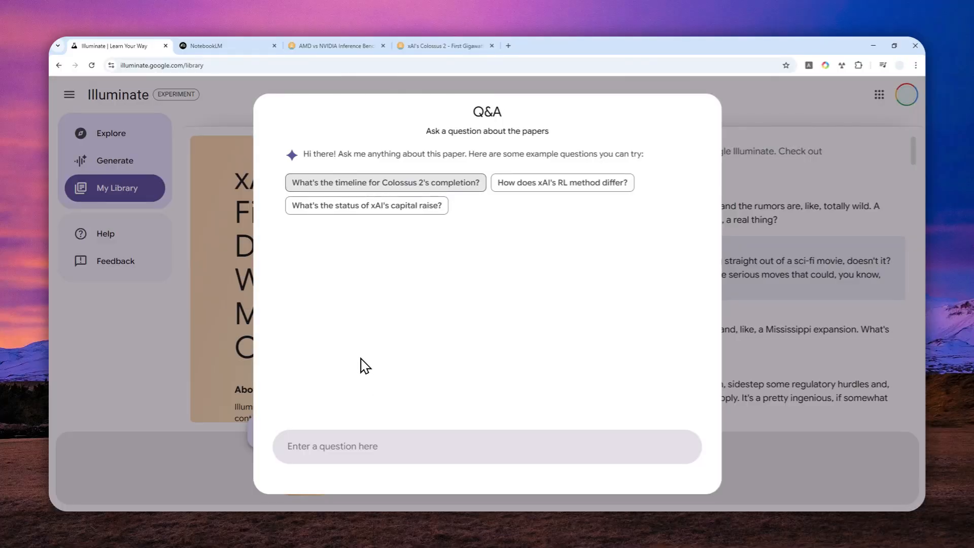
Step: Ask the suggested question about xAI's capital raise, read the ~$200B valuation answer, and return to the transcript
left_click(366, 204)
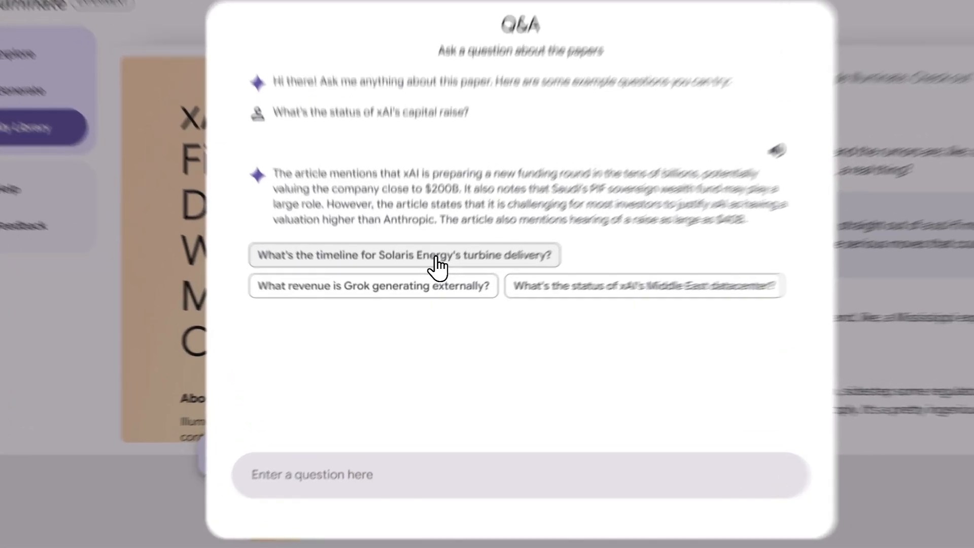
left_click(427, 255)
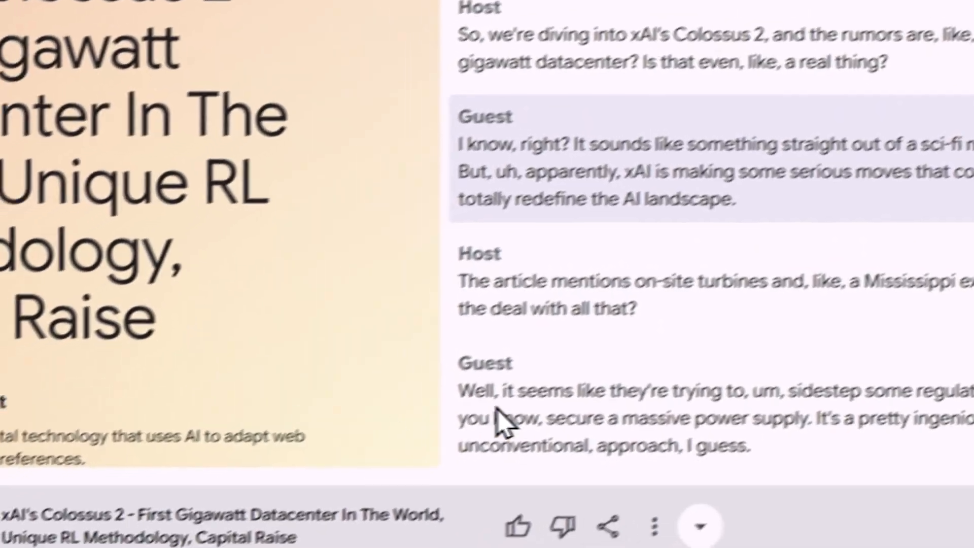
left_click(653, 540)
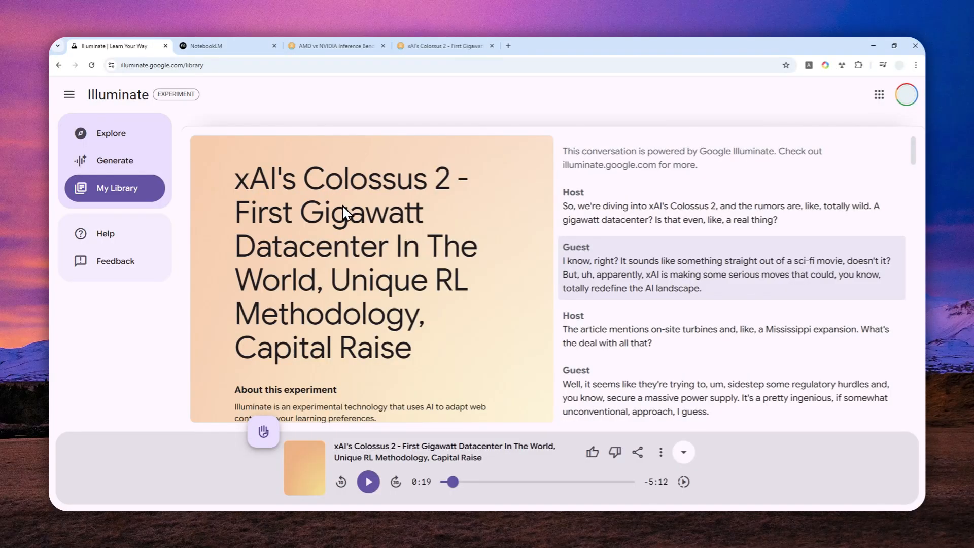
mouse_move(698, 311)
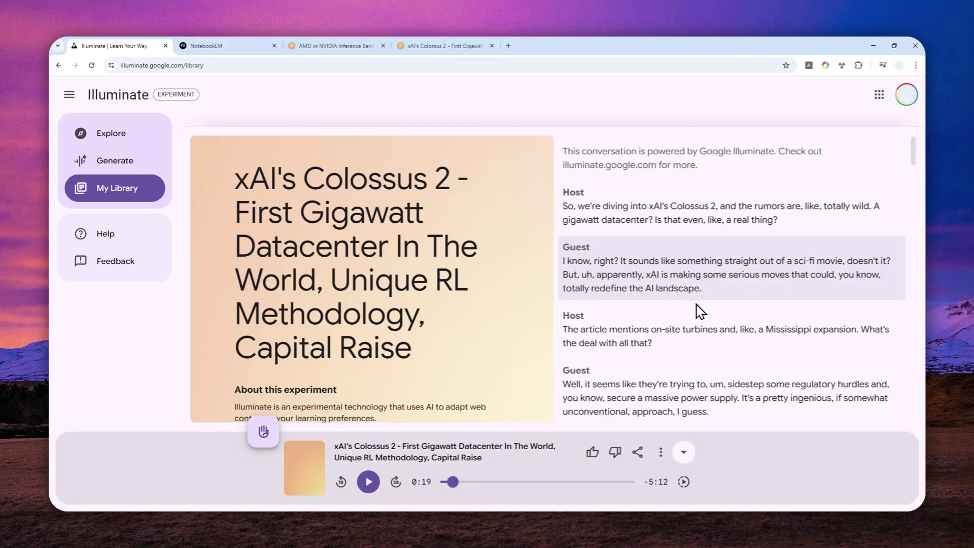
mouse_move(552, 322)
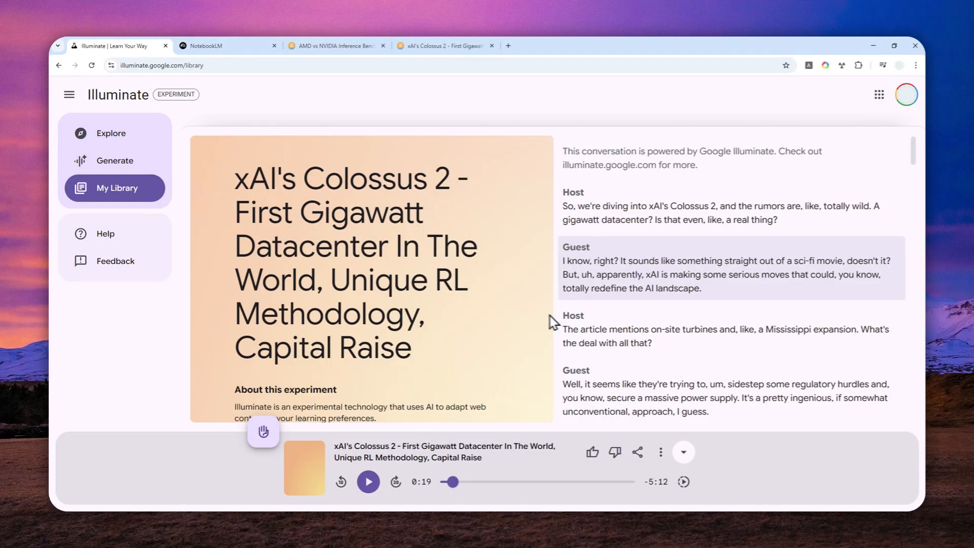
mouse_move(544, 338)
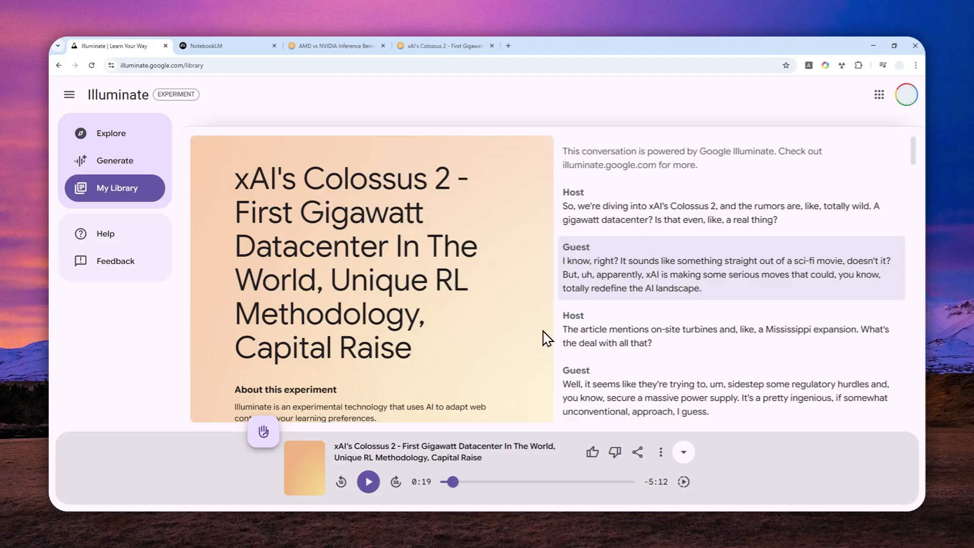
mouse_move(549, 340)
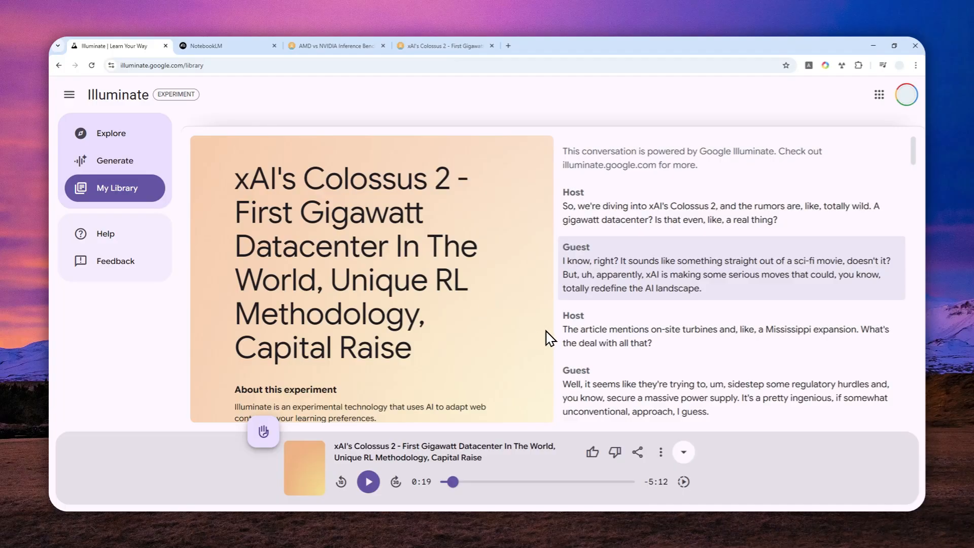